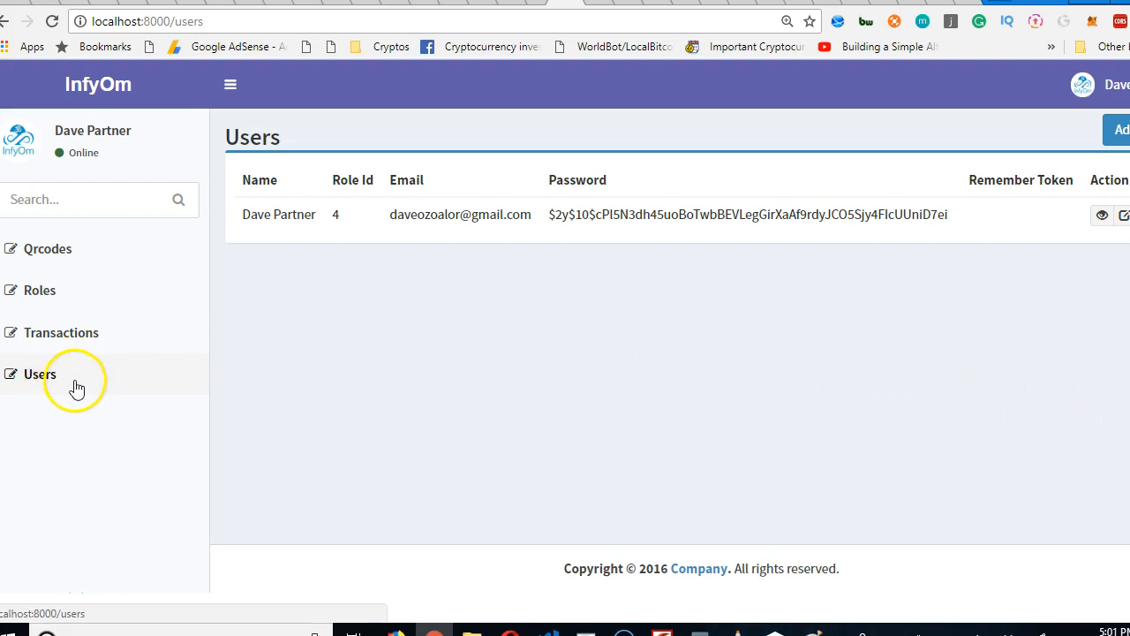
Open the Users list from the InfyOm admin sidebar to review its columns.
click(40, 374)
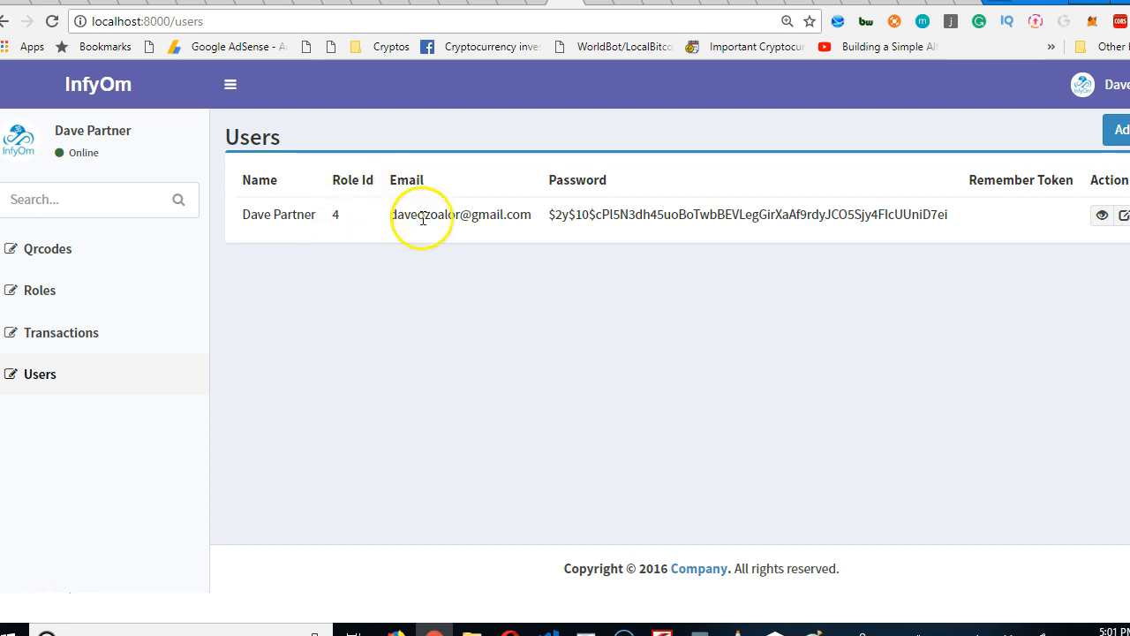
mouse_move(616, 192)
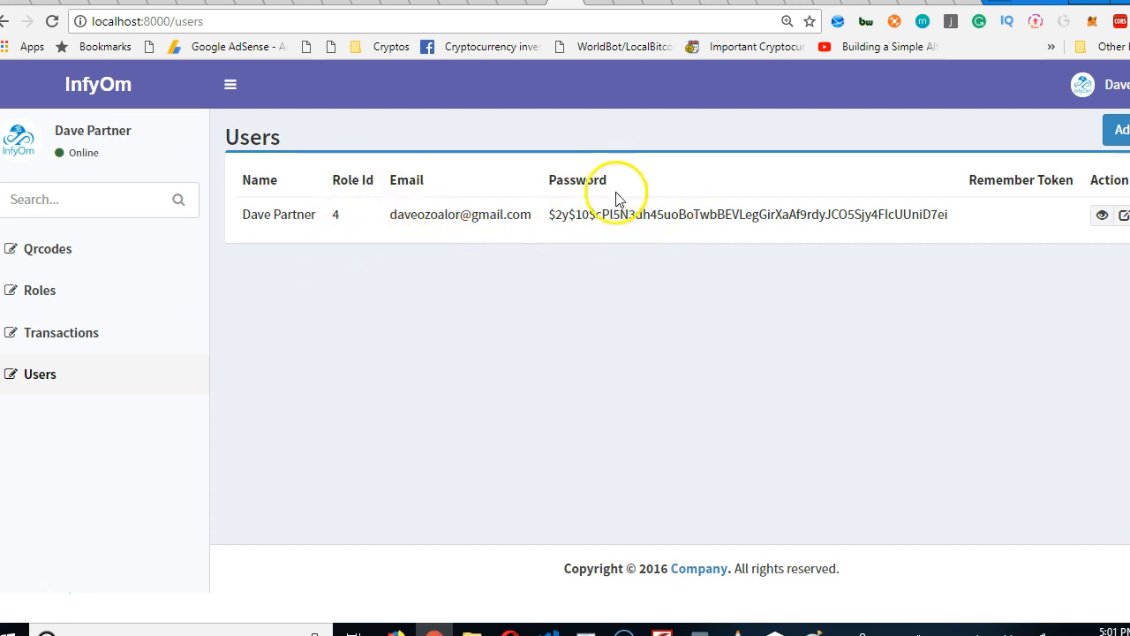
mouse_move(815, 214)
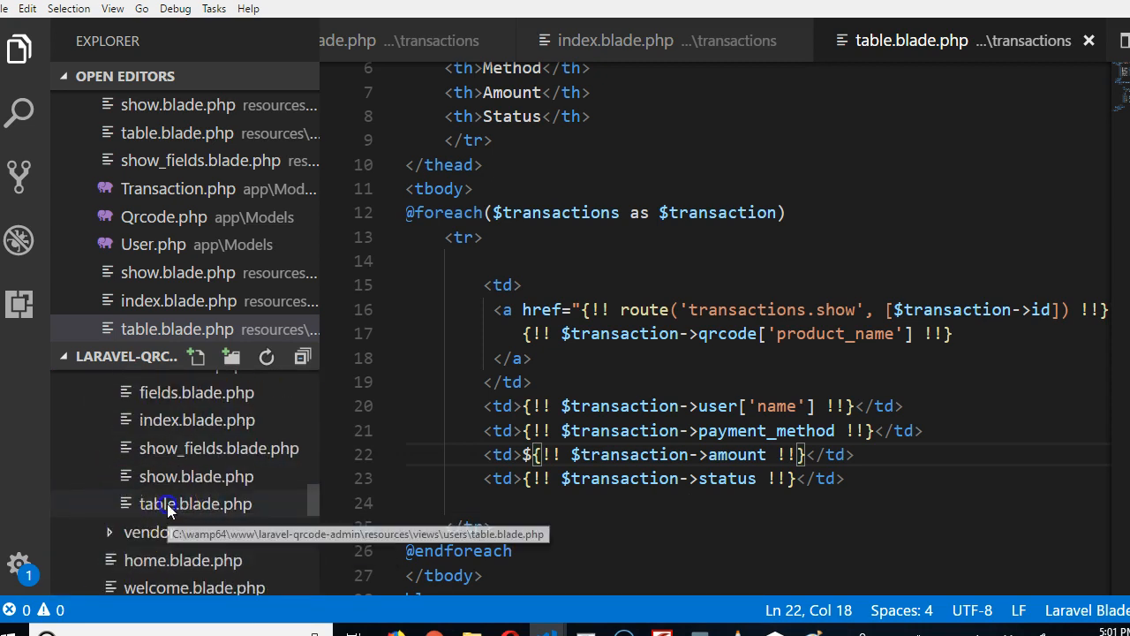
Delete the password and remember_token columns from users/table.blade.php and reload the Users page.
click(196, 503)
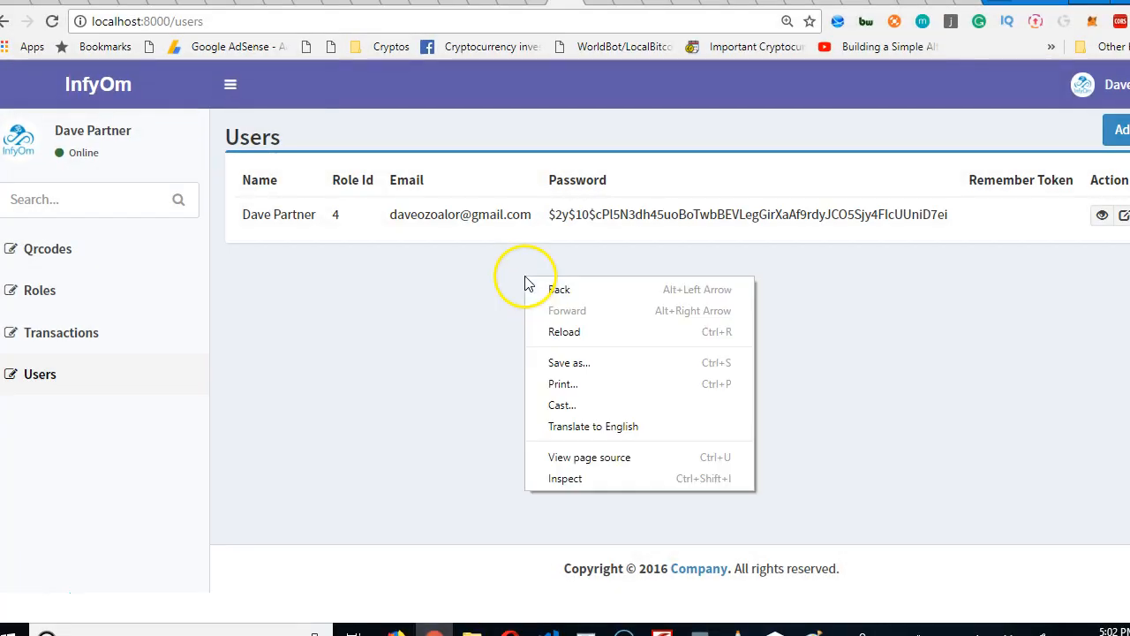
click(564, 331)
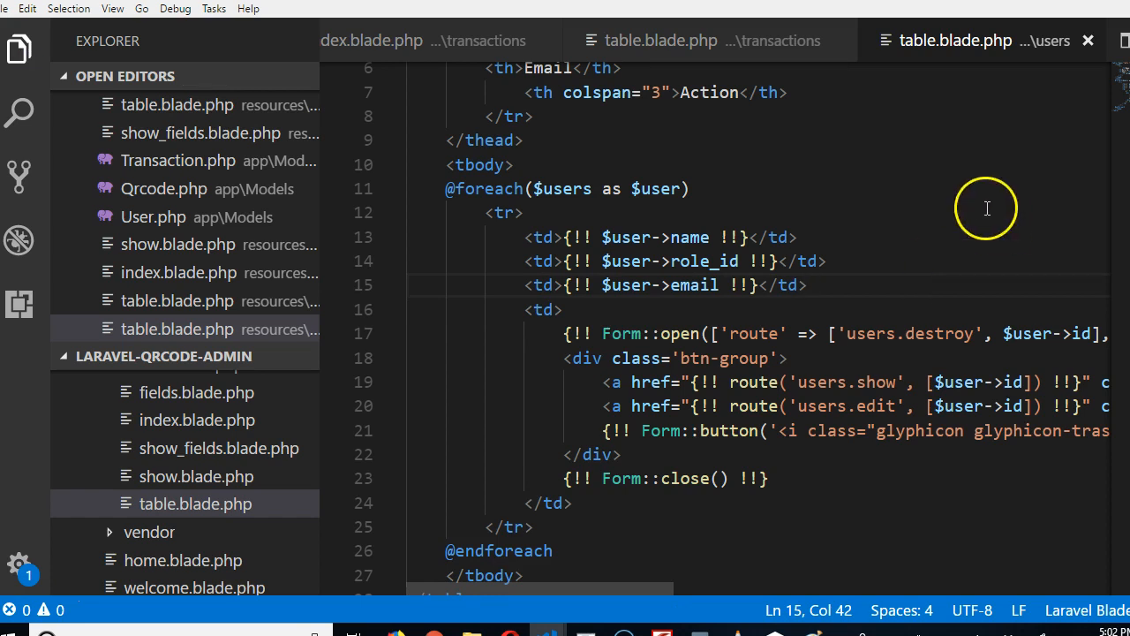
mouse_move(573, 527)
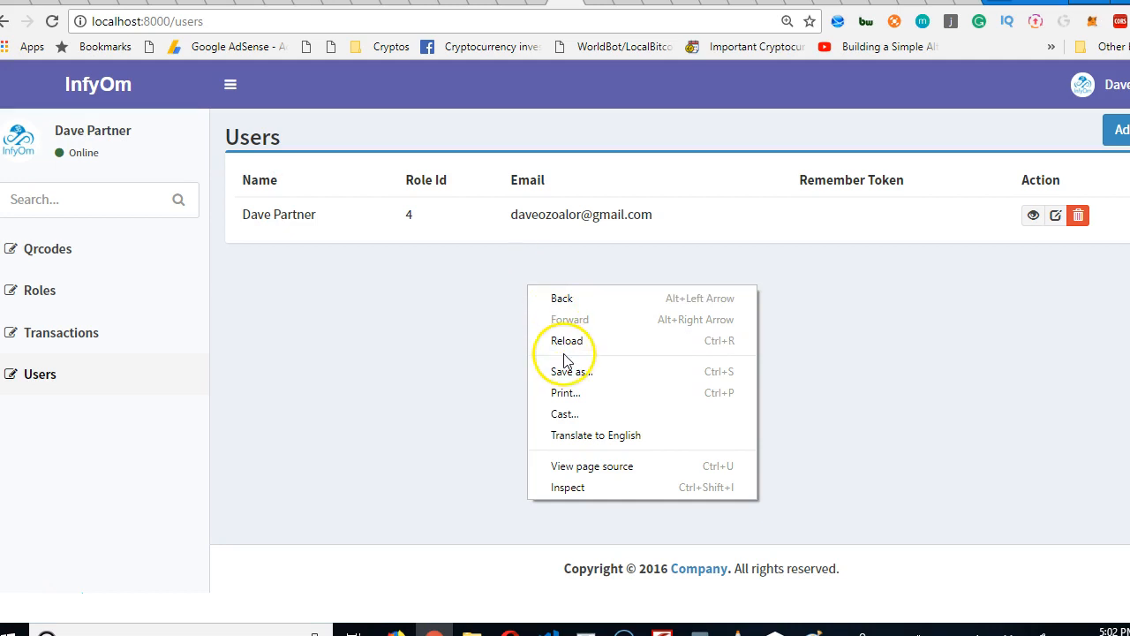
Reload the Users list, open the user's details page, then go back.
click(566, 340)
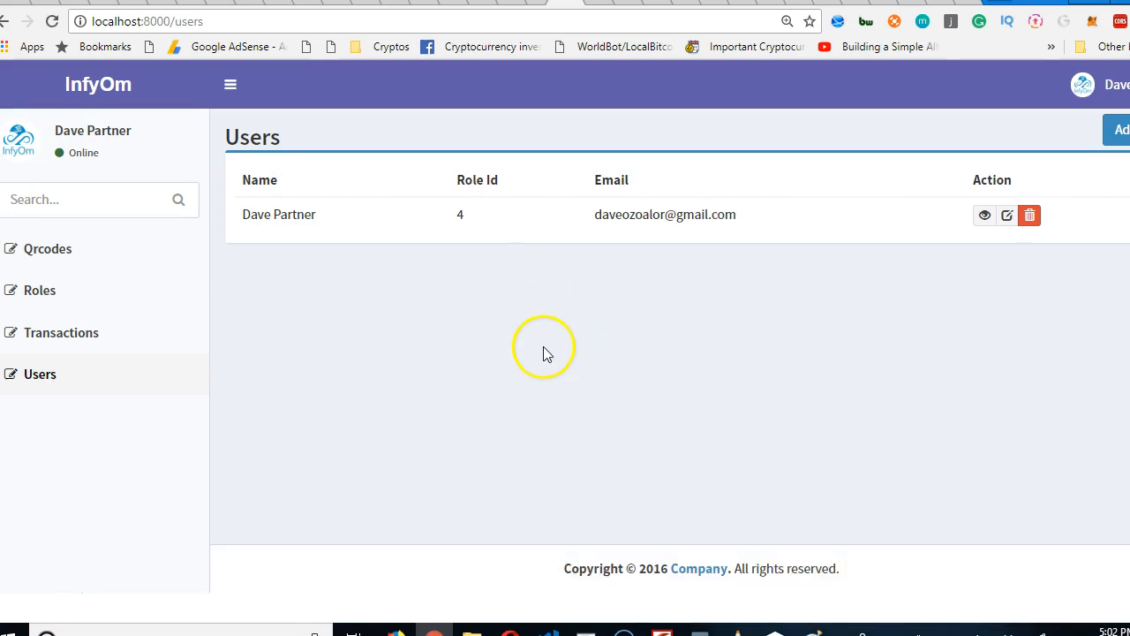
double_click(296, 213)
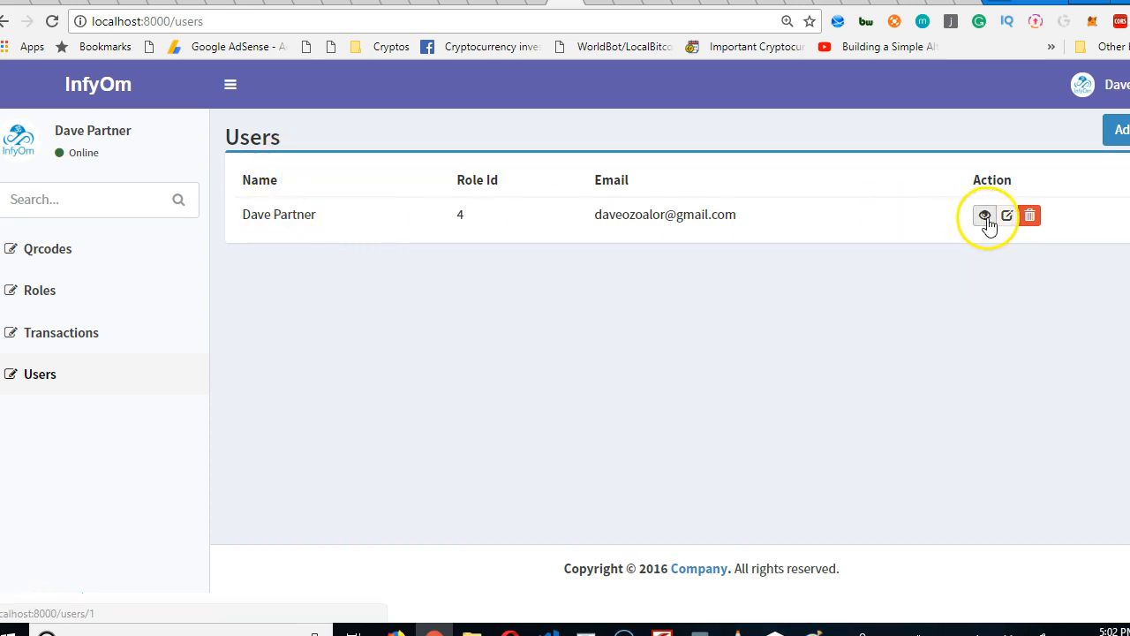
click(984, 215)
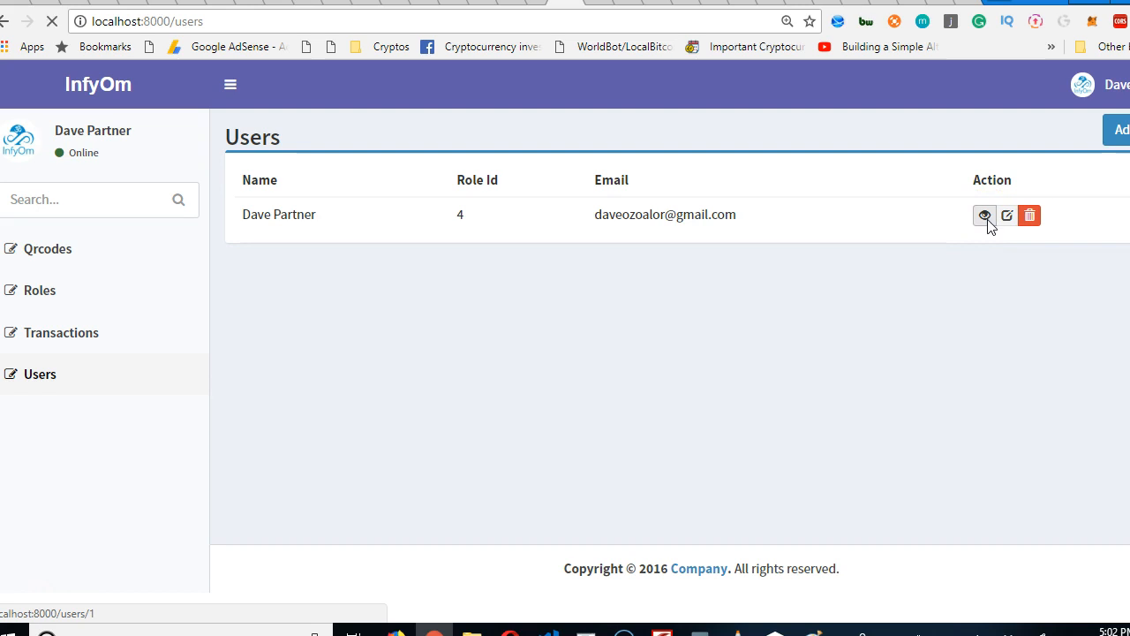
click(984, 215)
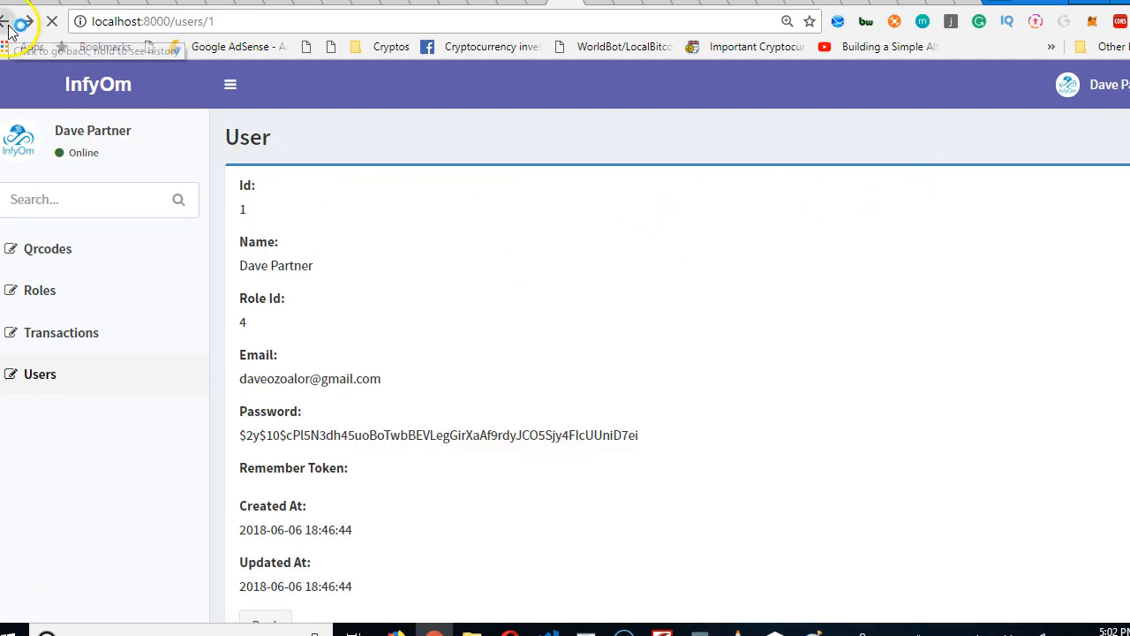
click(10, 21)
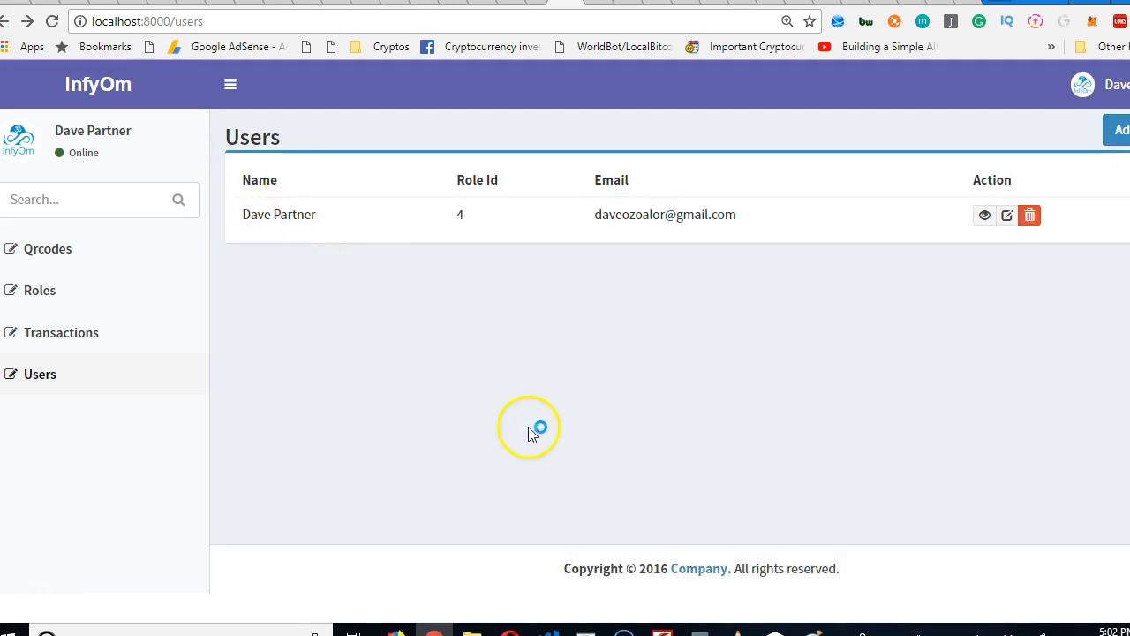
mouse_move(354, 213)
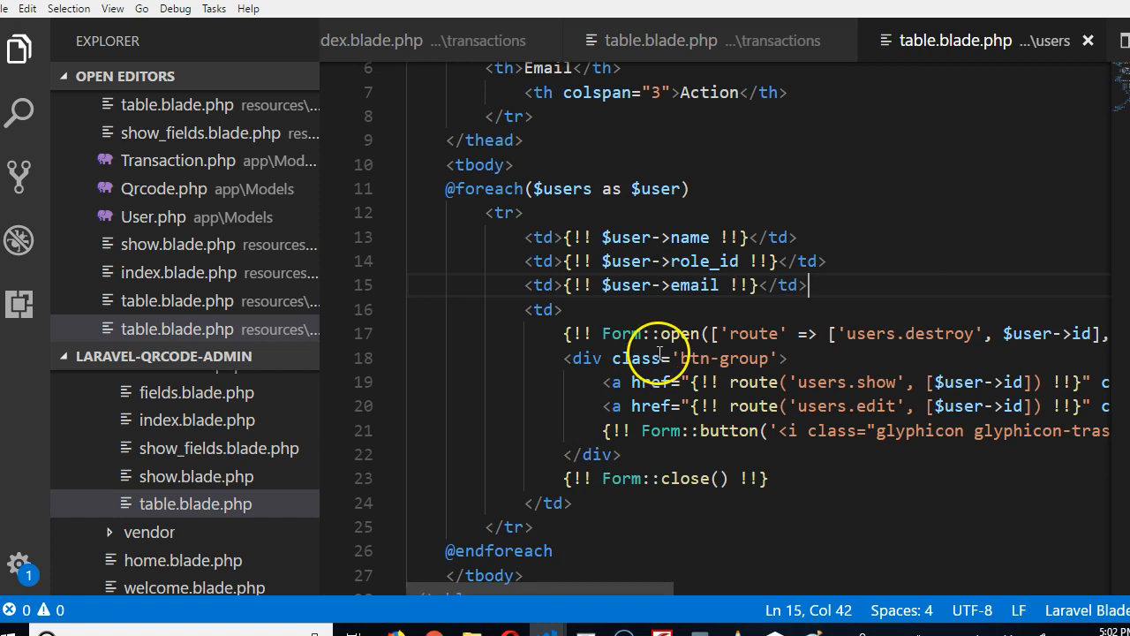
Replace the users.show button with a users.show route link around the name.
scroll(down, 3)
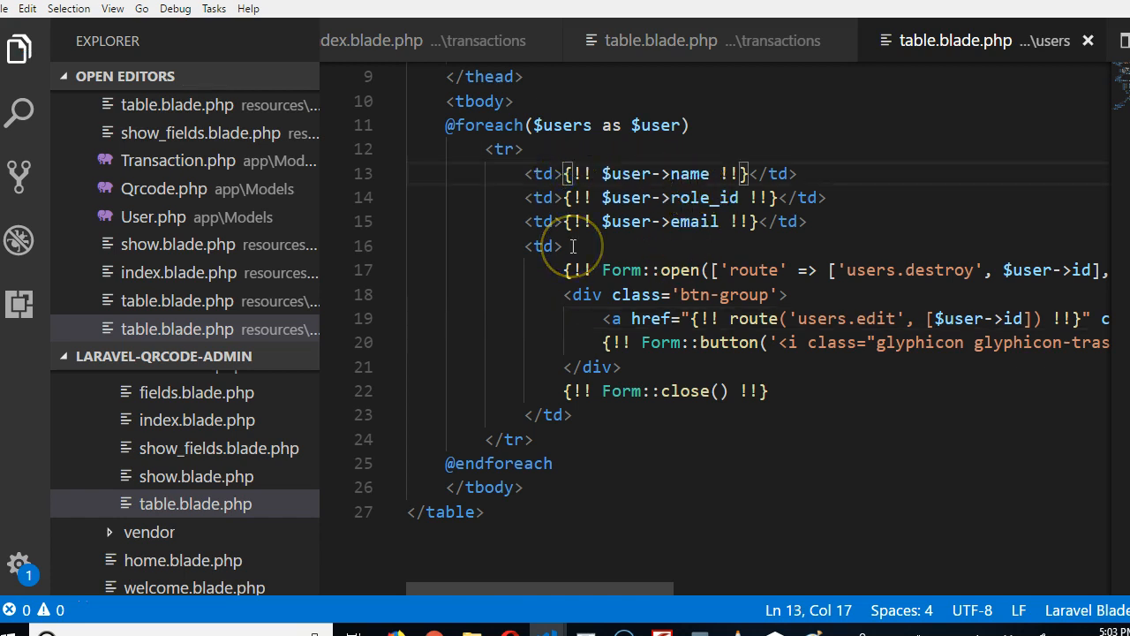
key(Enter)
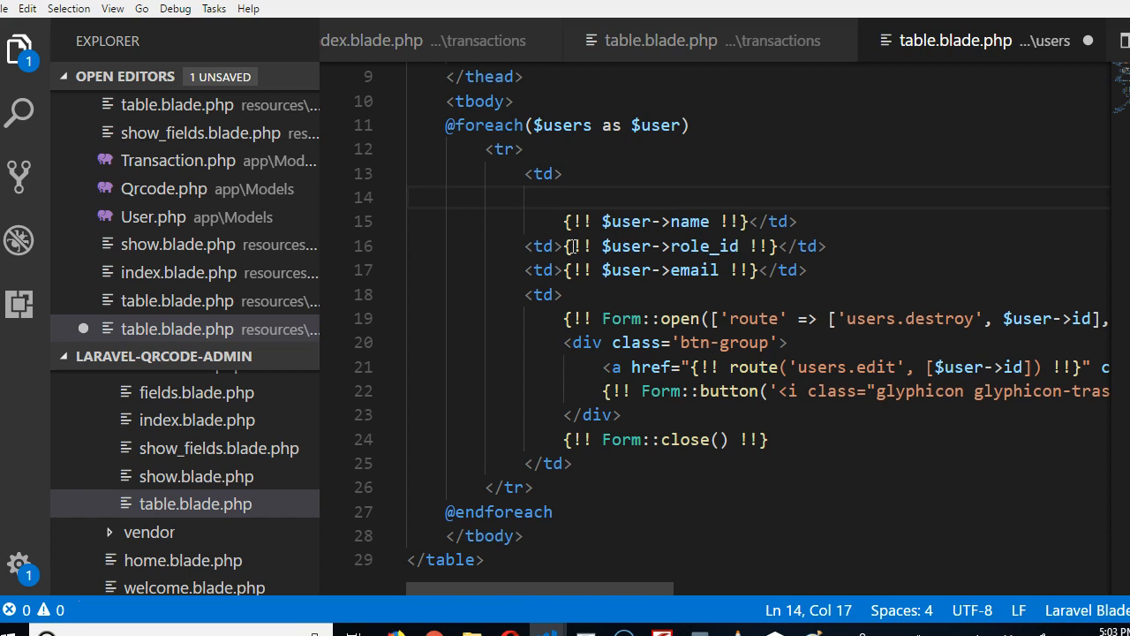
text(<a href="{!! route('users.show', [$user->id]) !!}")
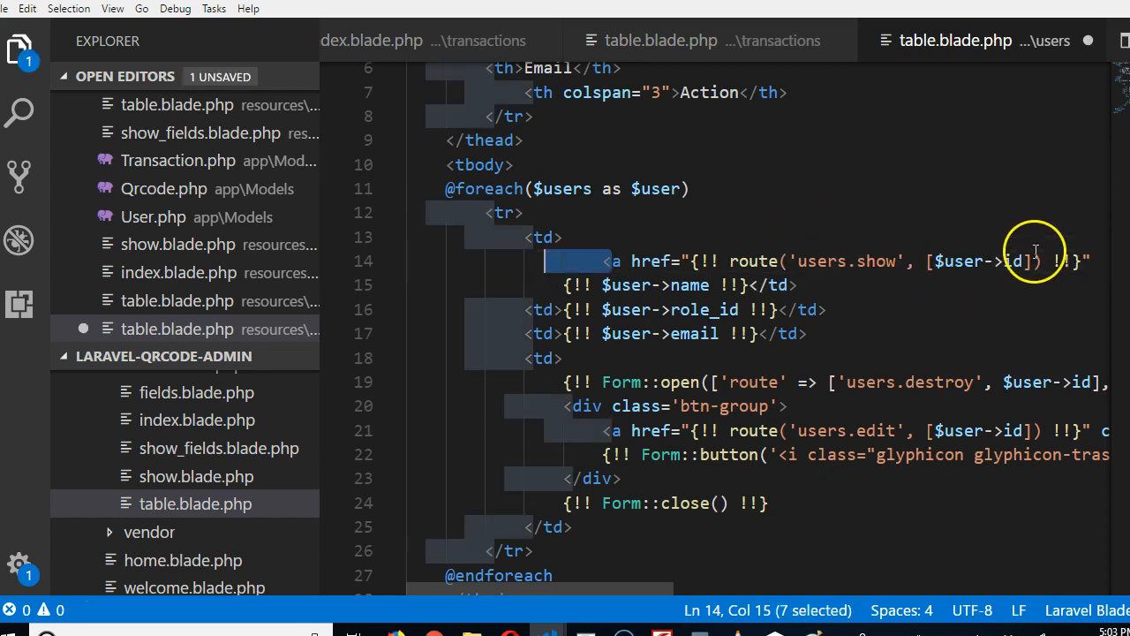
mouse_move(605, 276)
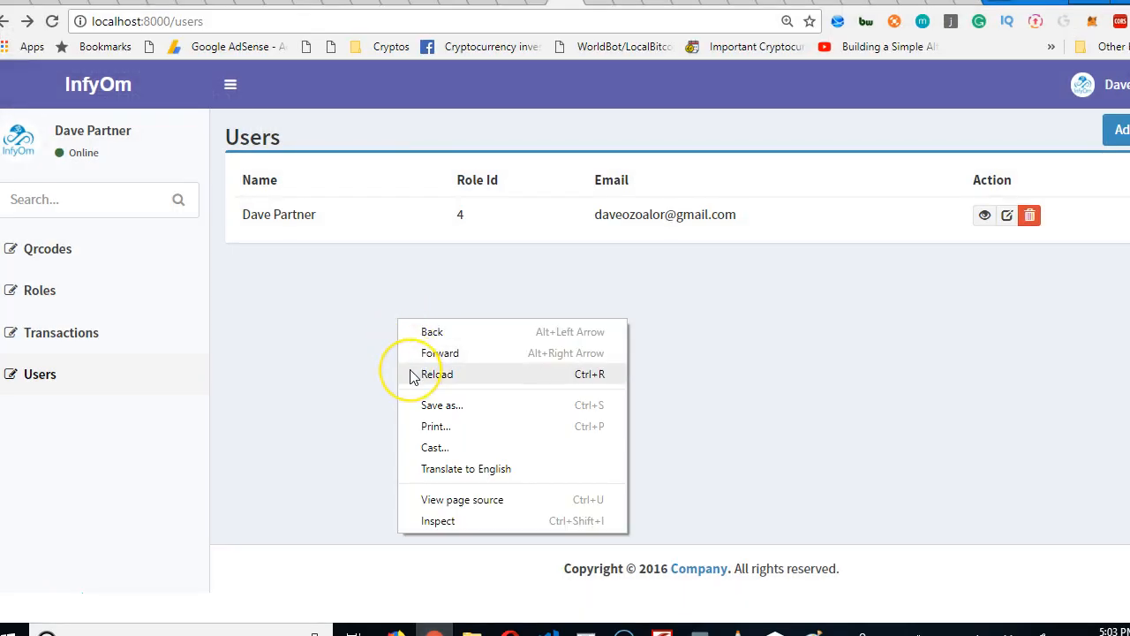
Reload the Users page to check linked names and only edit/delete actions.
click(436, 374)
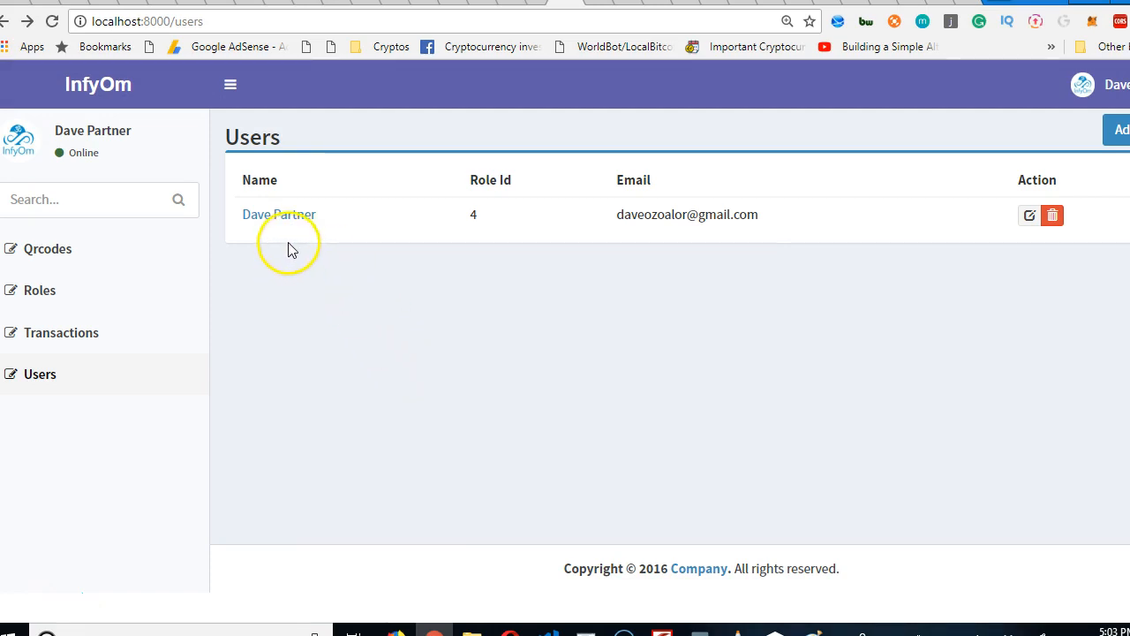
mouse_move(490, 219)
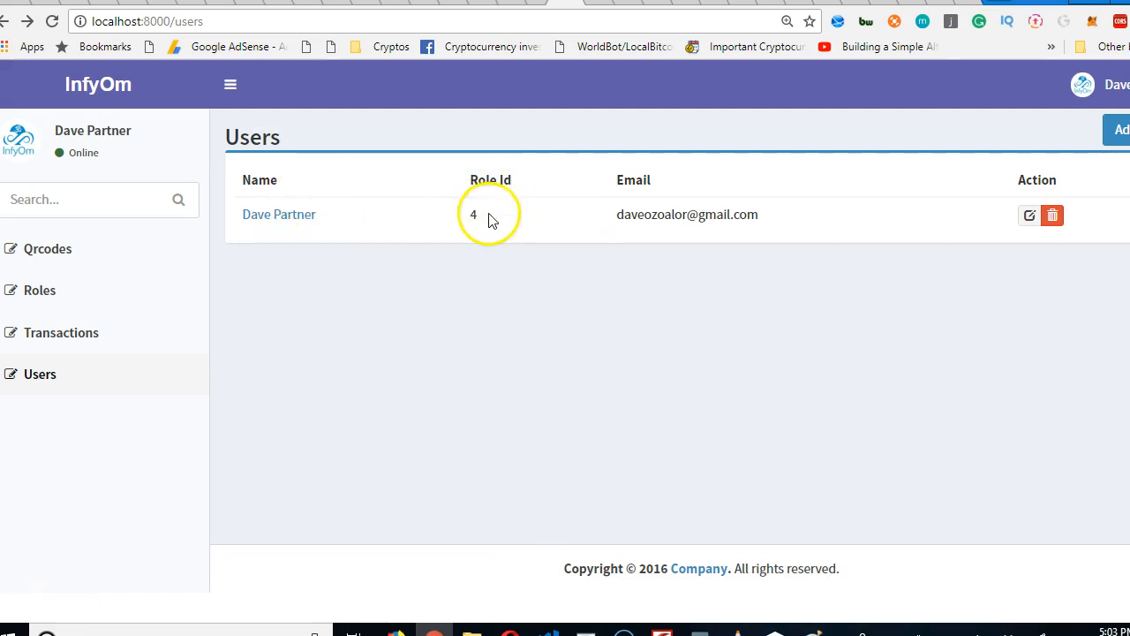
mouse_move(678, 284)
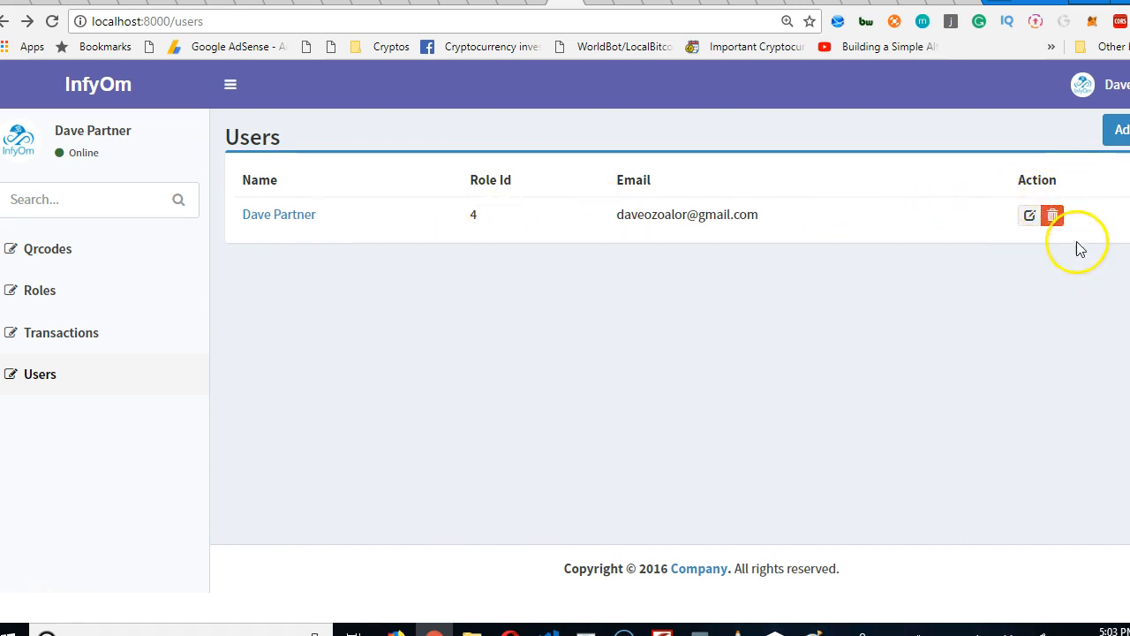
mouse_move(1046, 282)
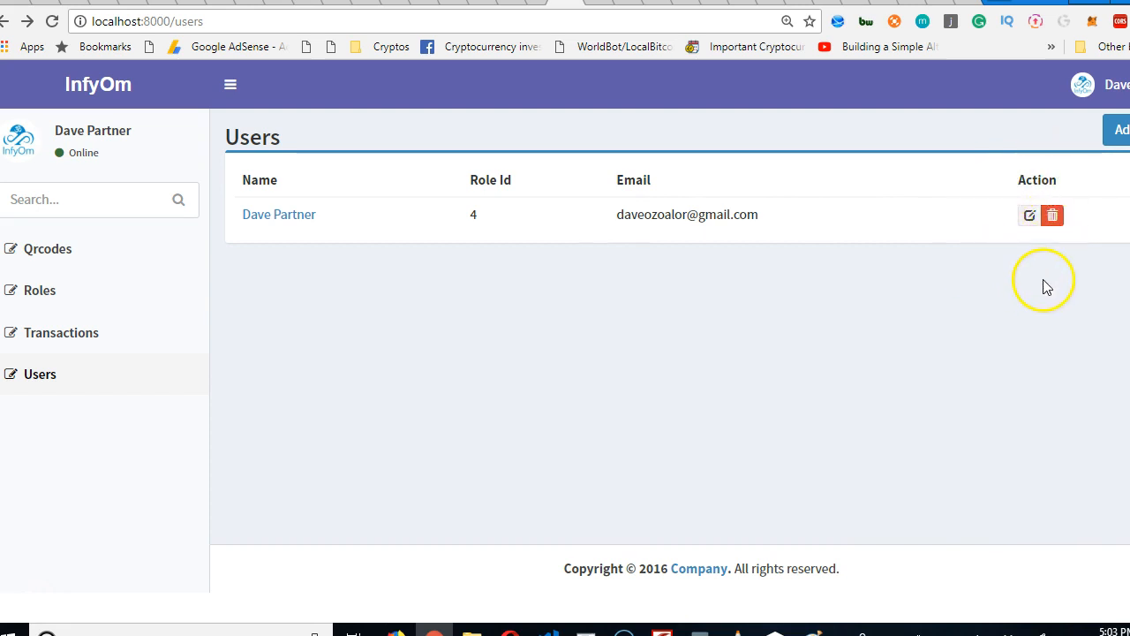
mouse_move(281, 193)
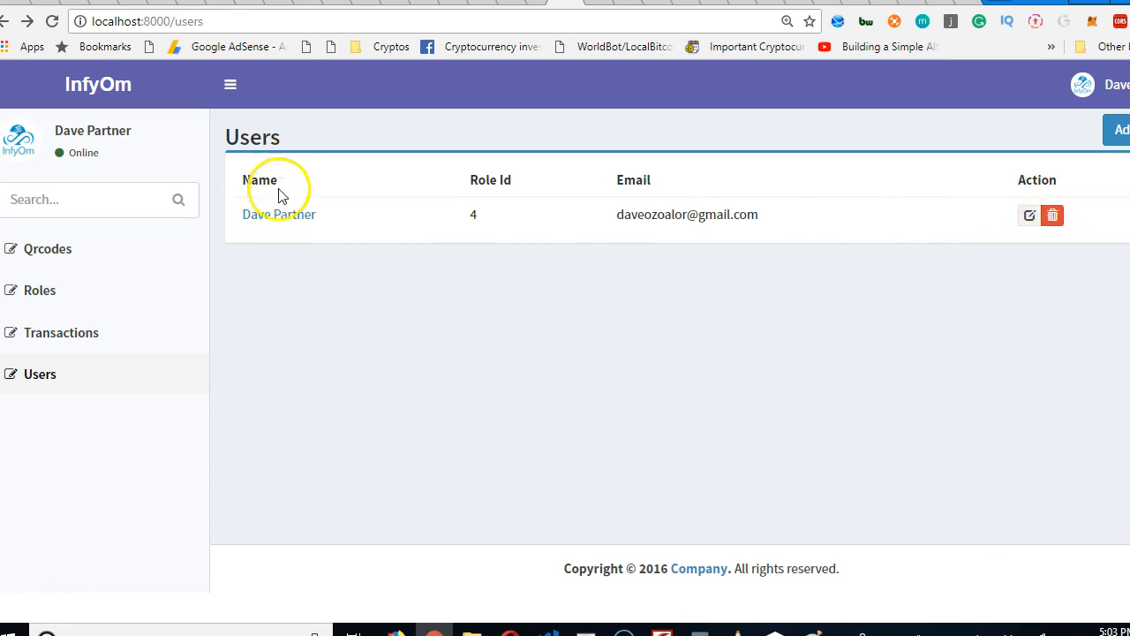
mouse_move(278, 418)
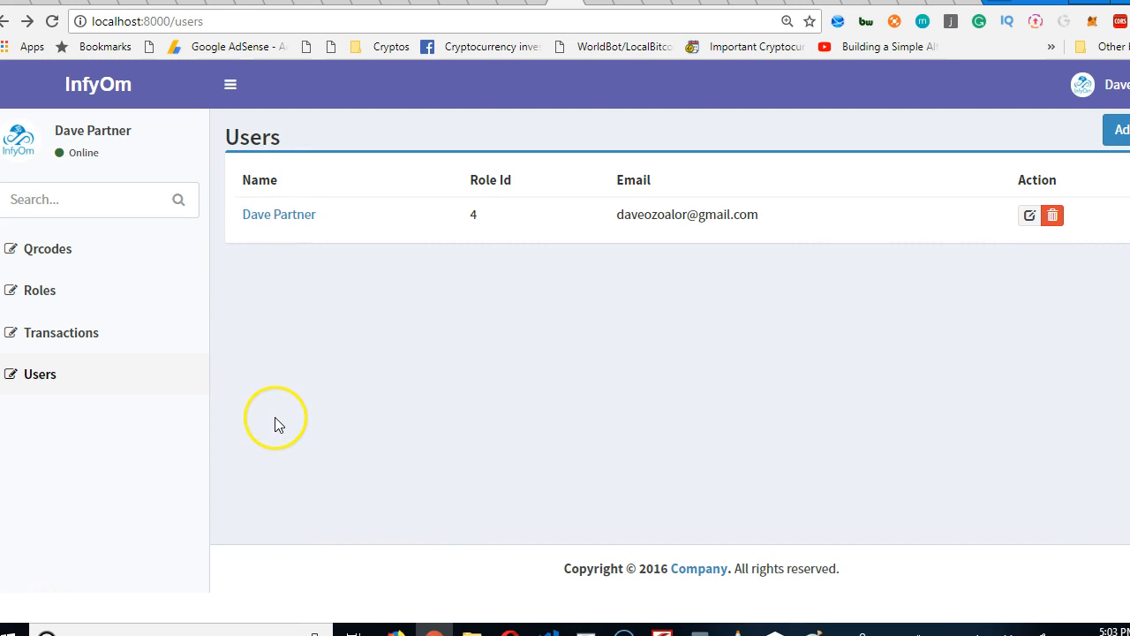
mouse_move(927, 268)
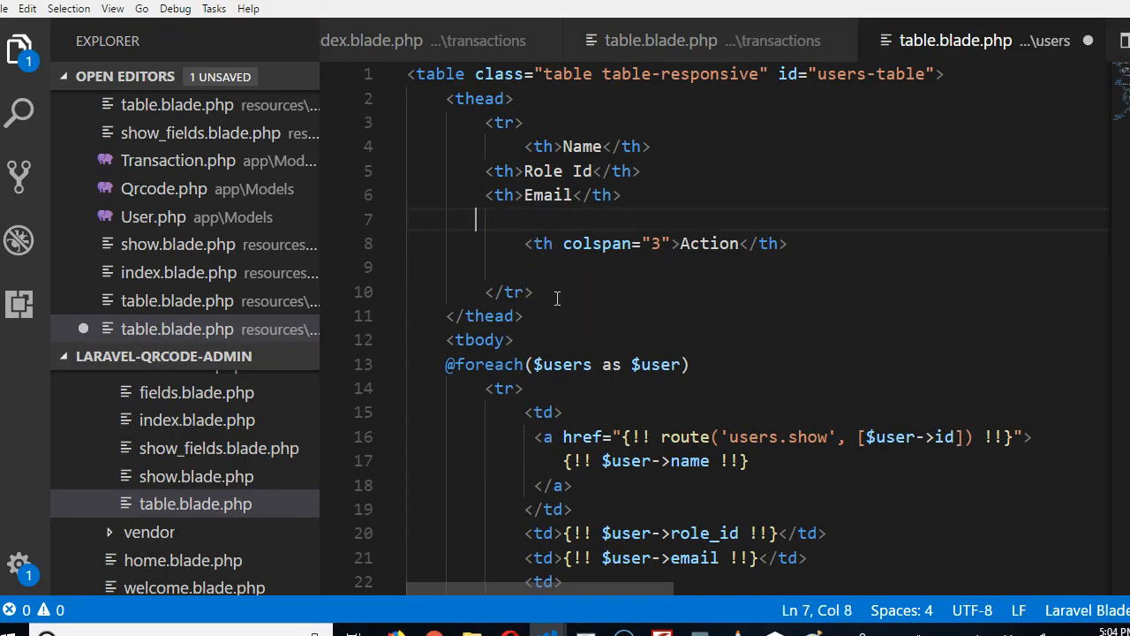
text(@if)
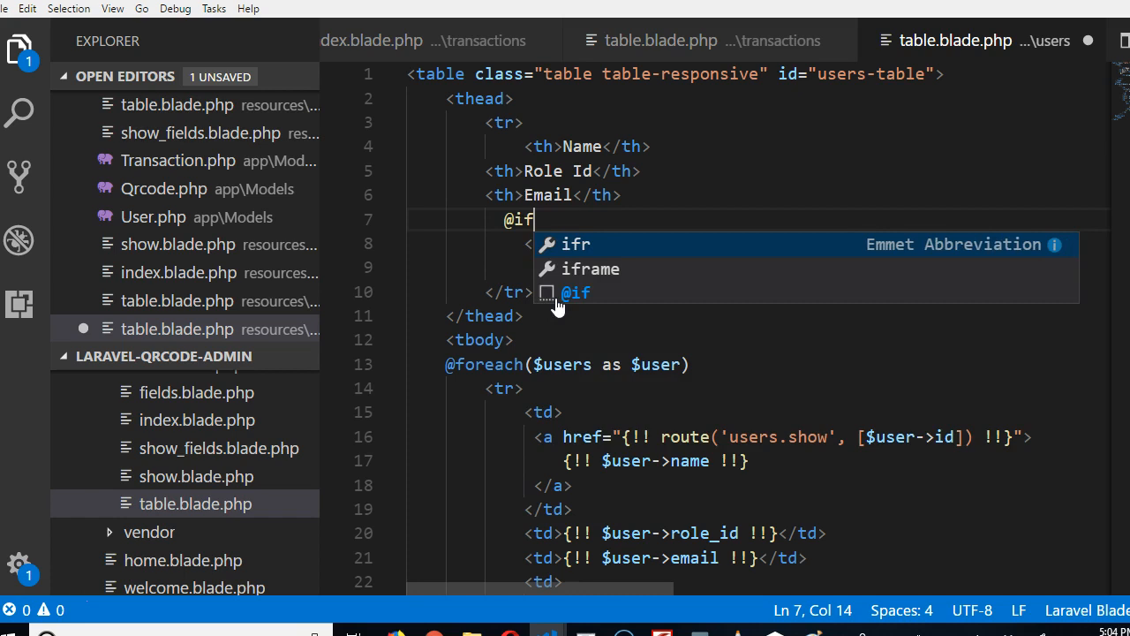
text((Auth))
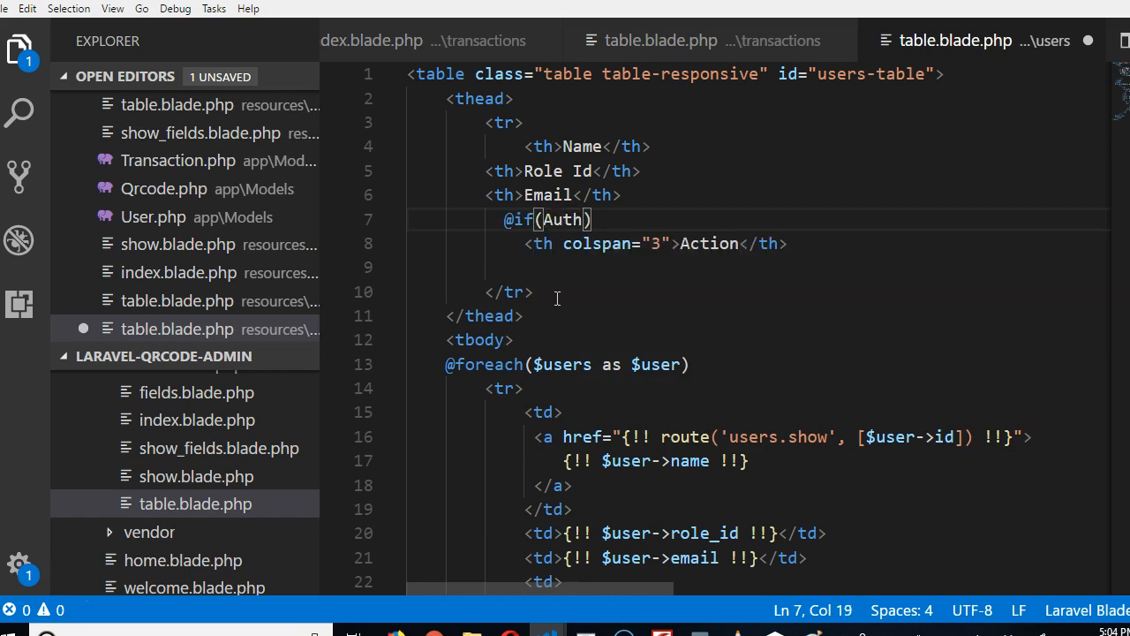
text(::user)
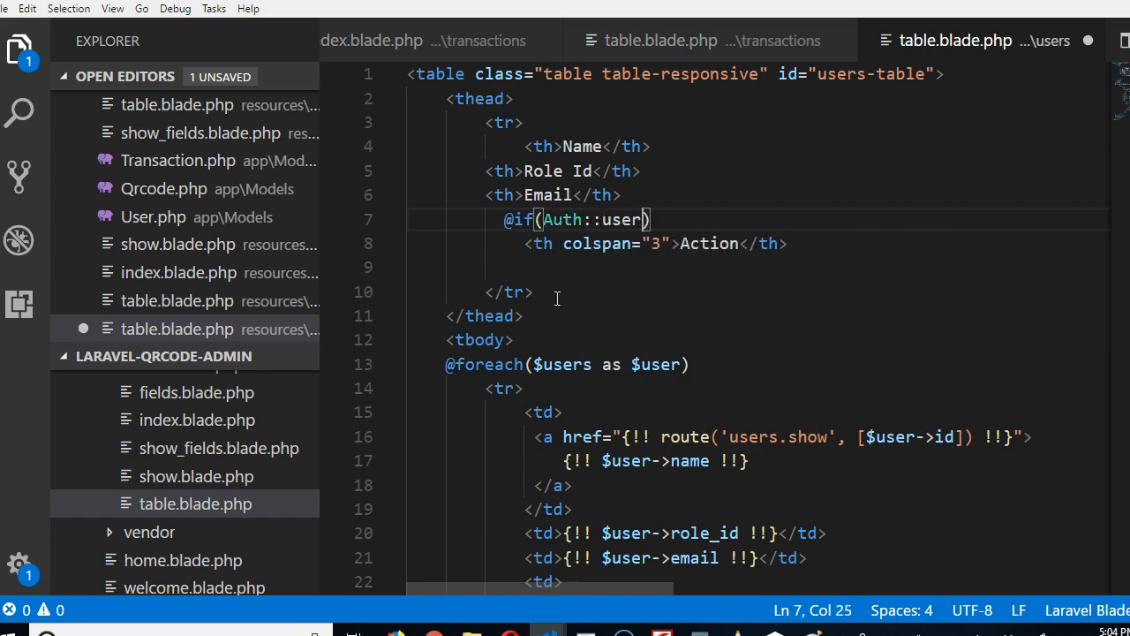
text(()->r))
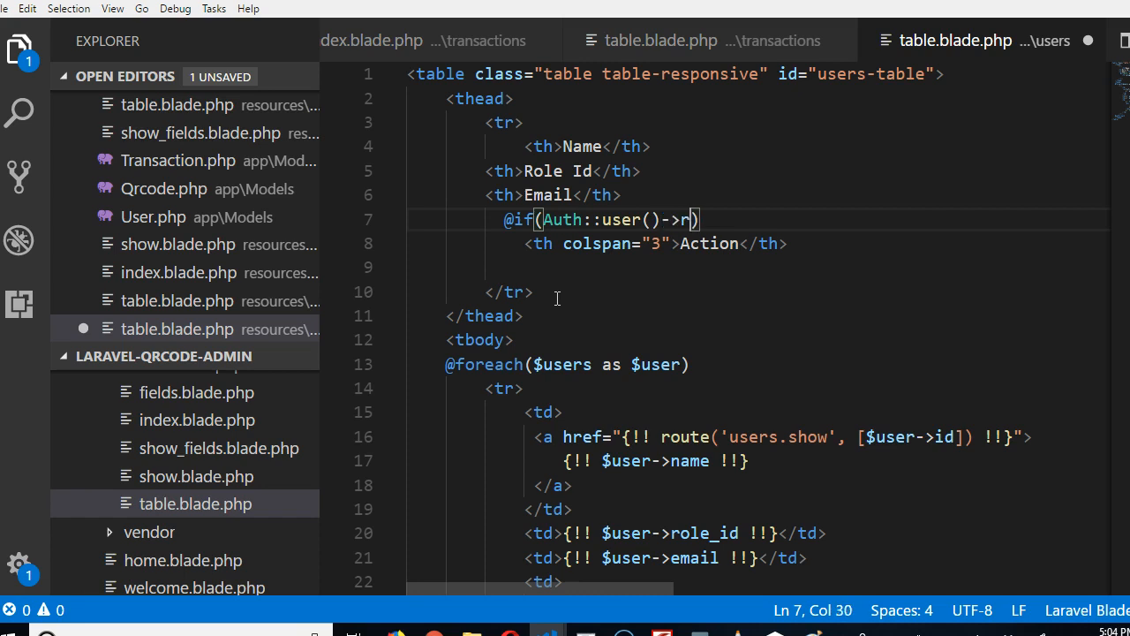
text(ole_id <)
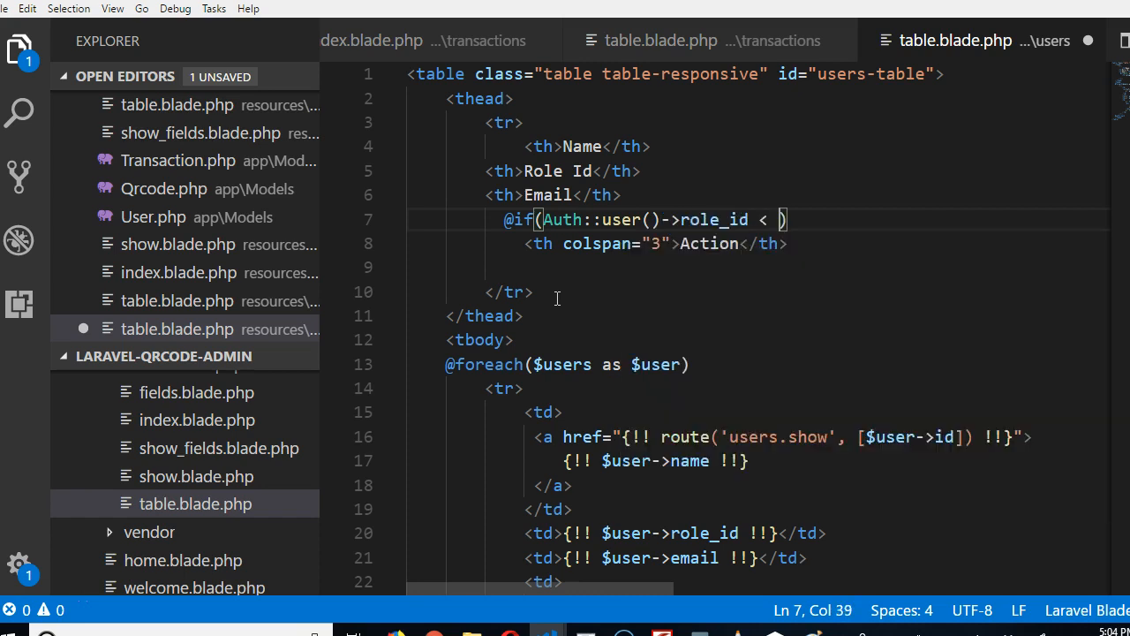
text(3)
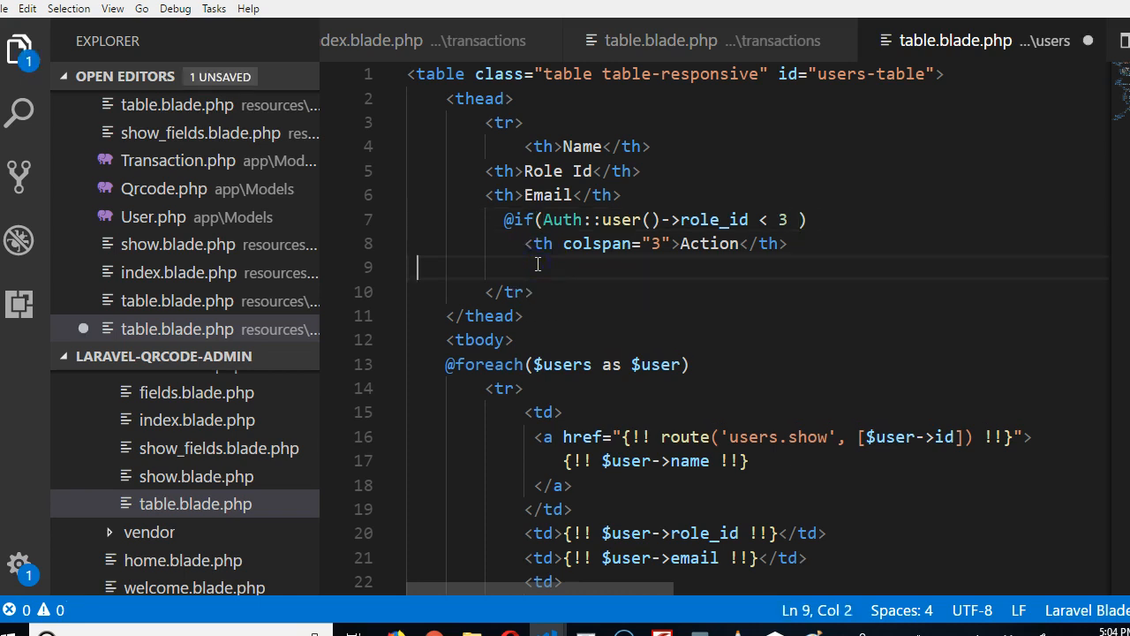
text(@en)
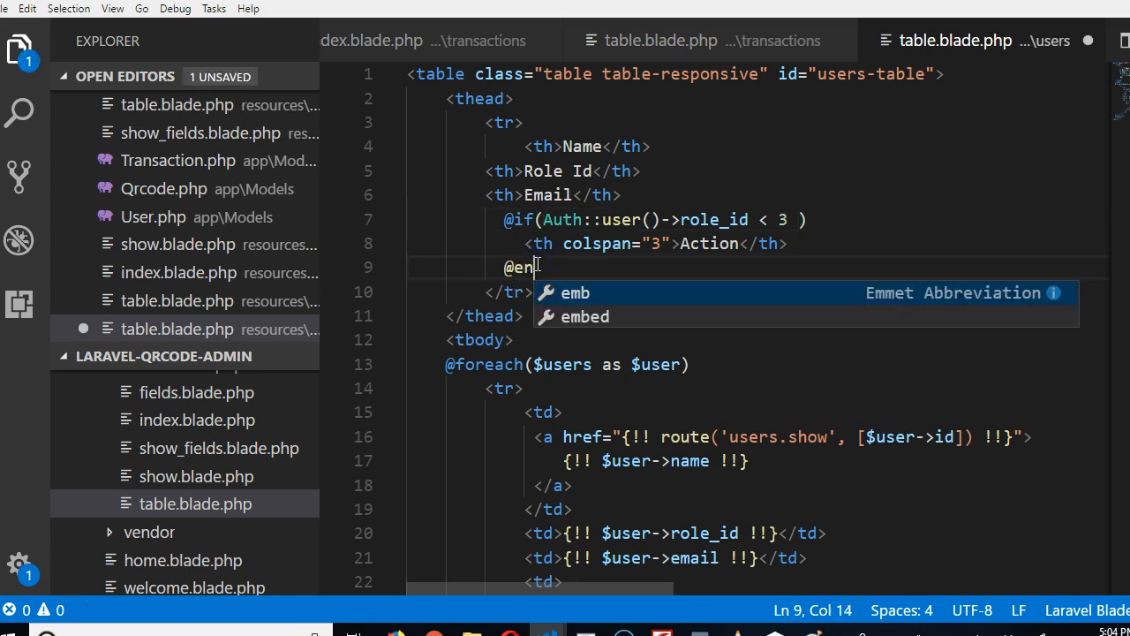
text(dif)
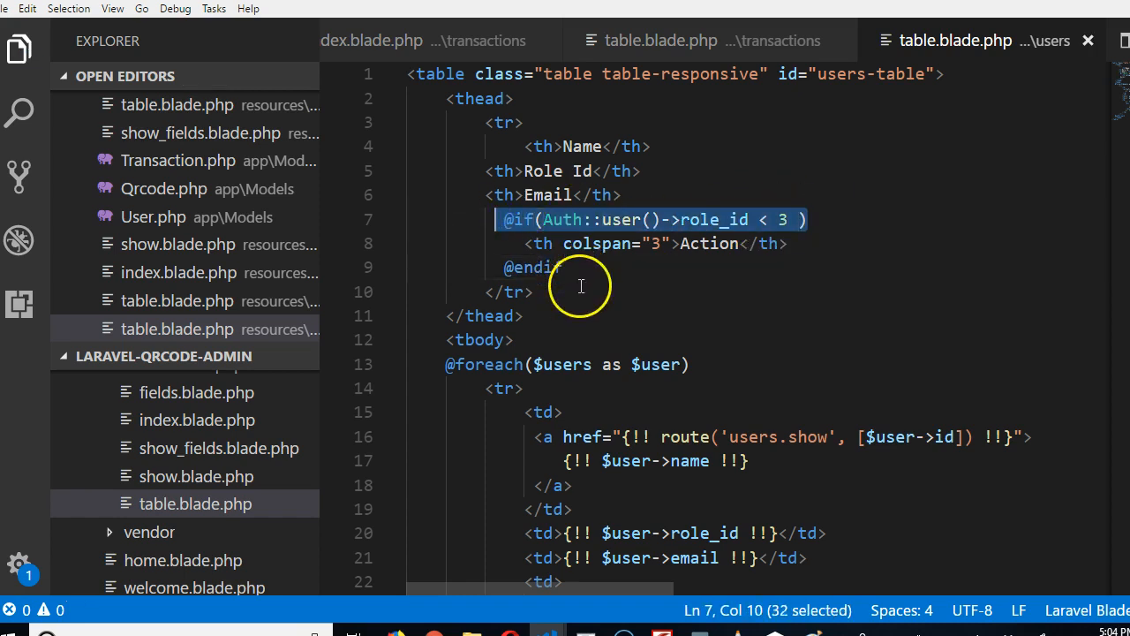
scroll(down, 3)
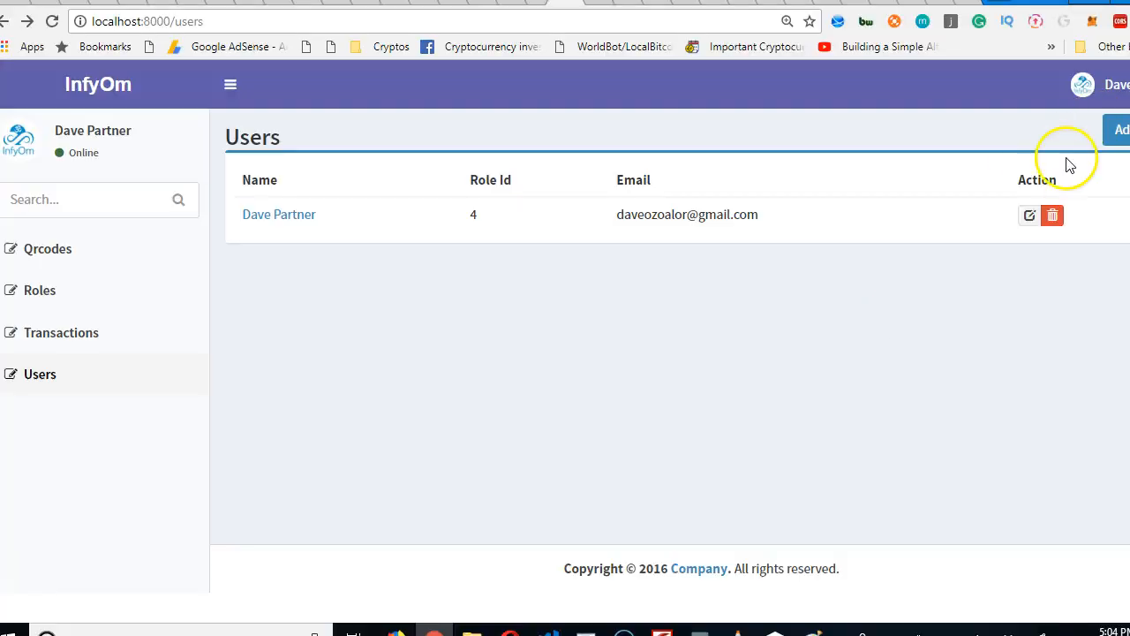
mouse_move(1060, 203)
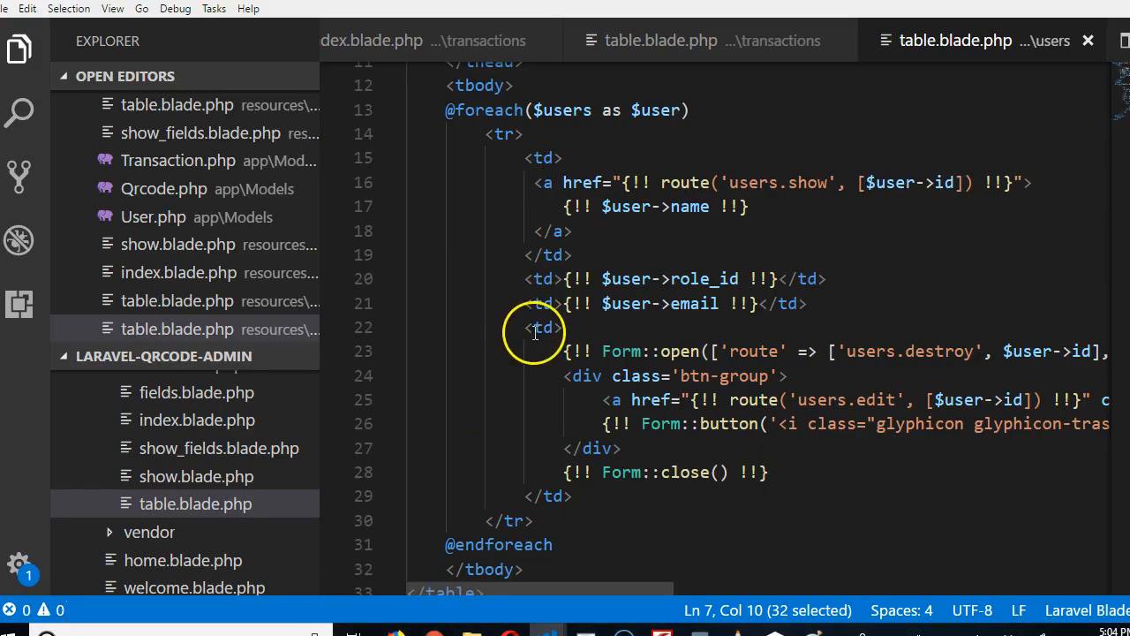
drag(539, 328, 821, 350)
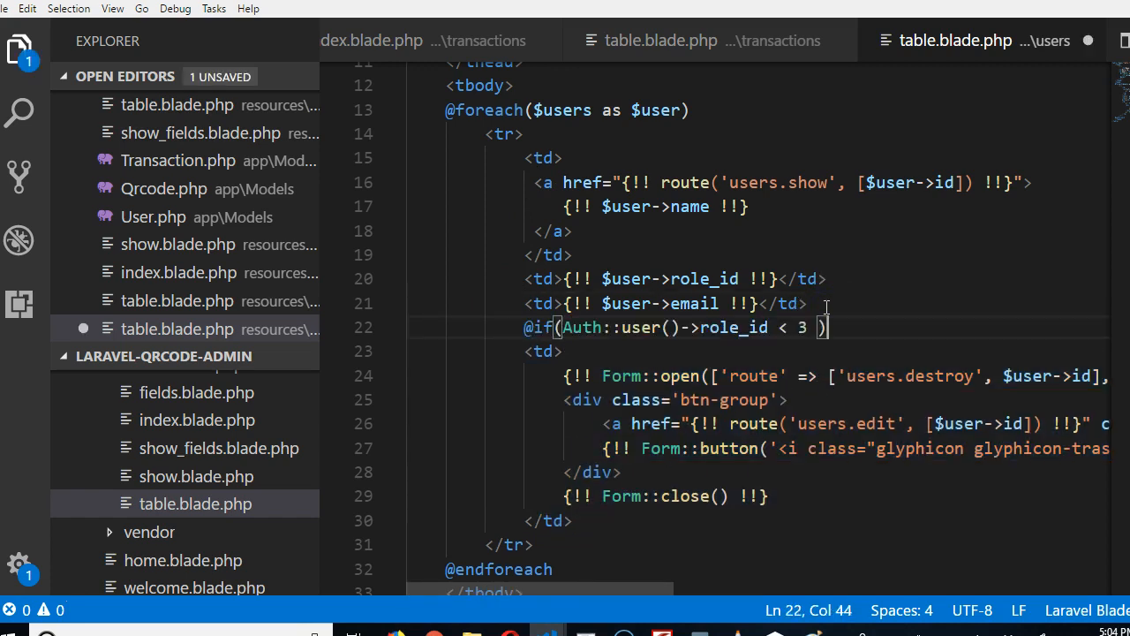
key(Enter)
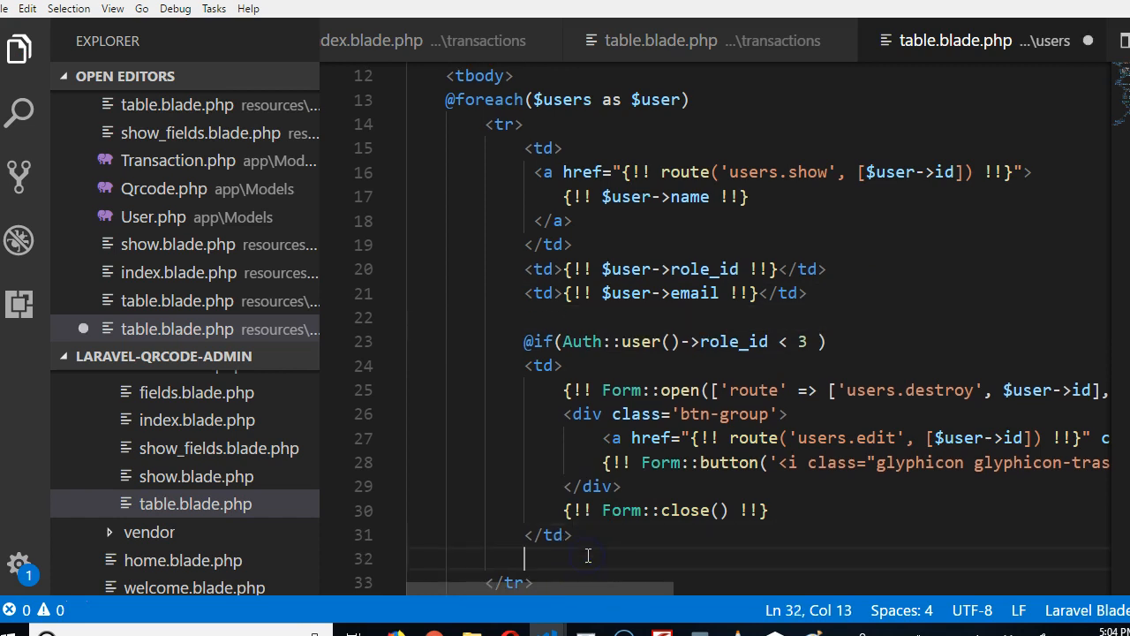
text(@en)
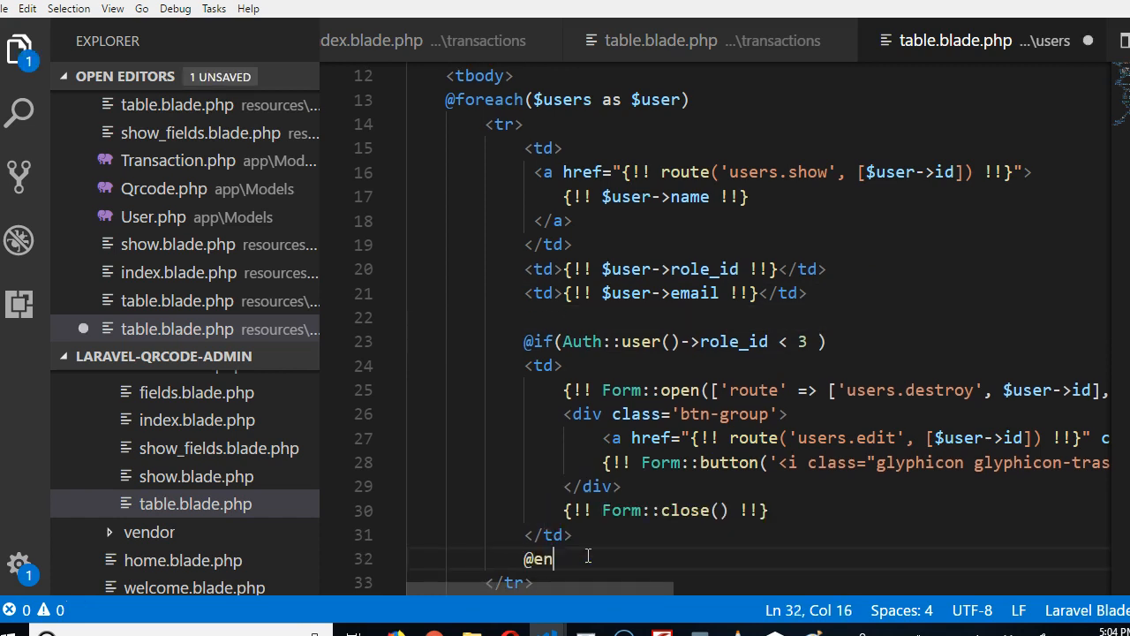
text(dif)
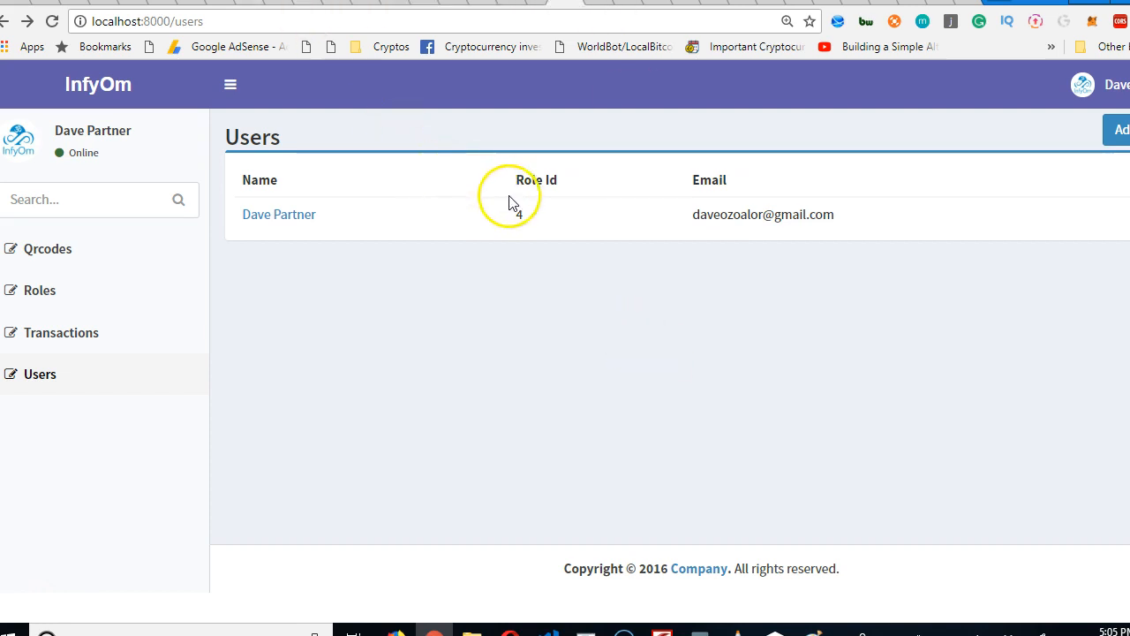
mouse_move(525, 218)
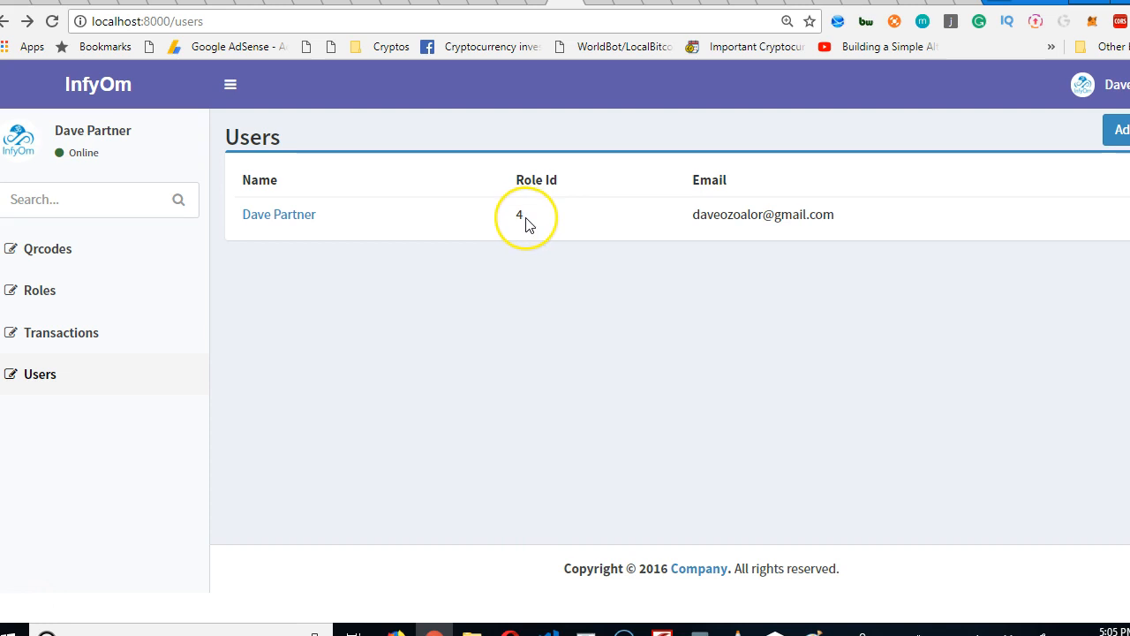
mouse_move(527, 261)
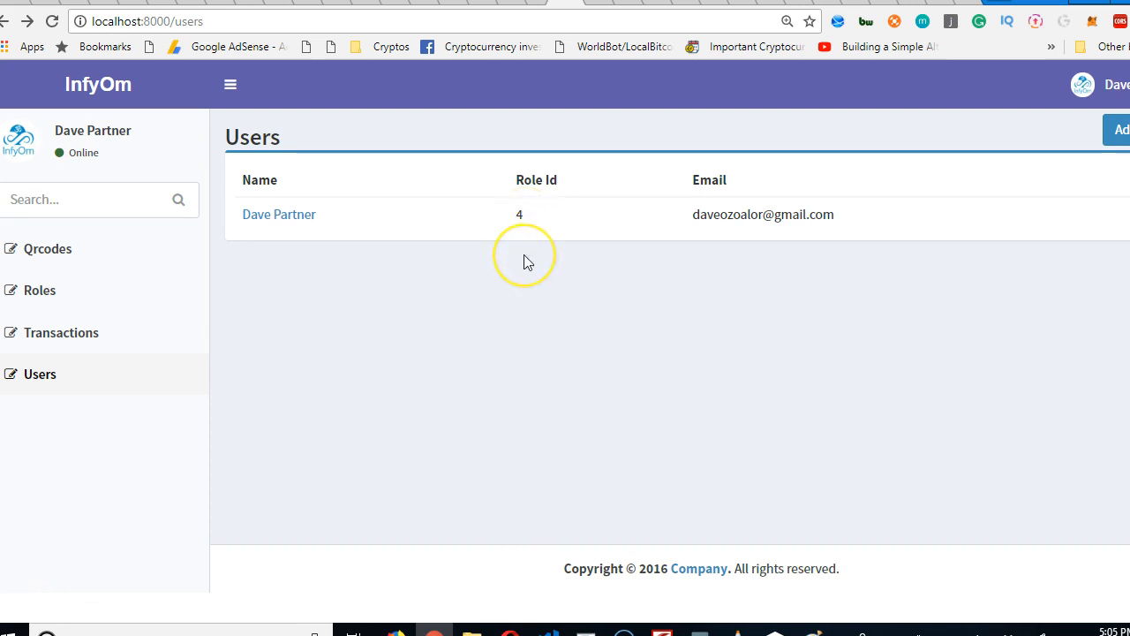
mouse_move(530, 218)
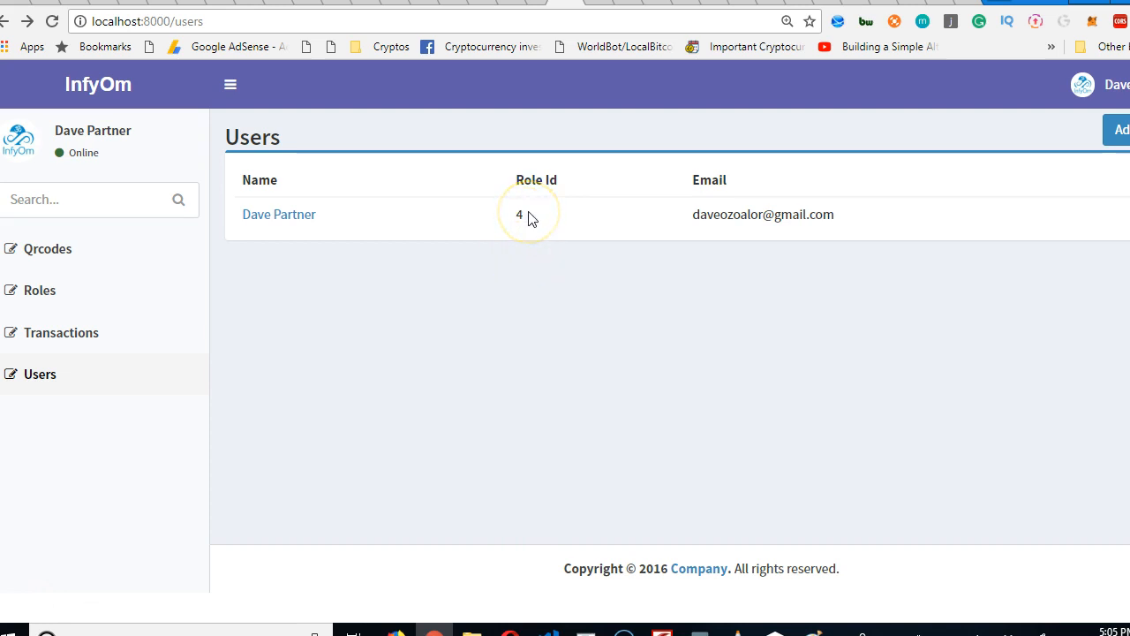
mouse_move(1042, 265)
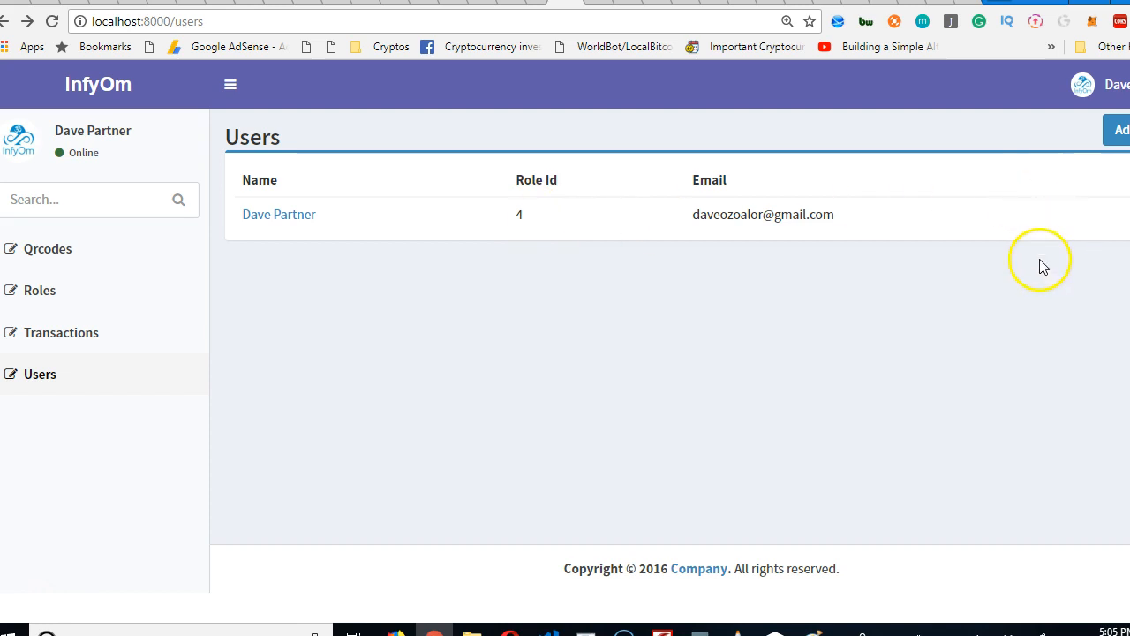
mouse_move(556, 192)
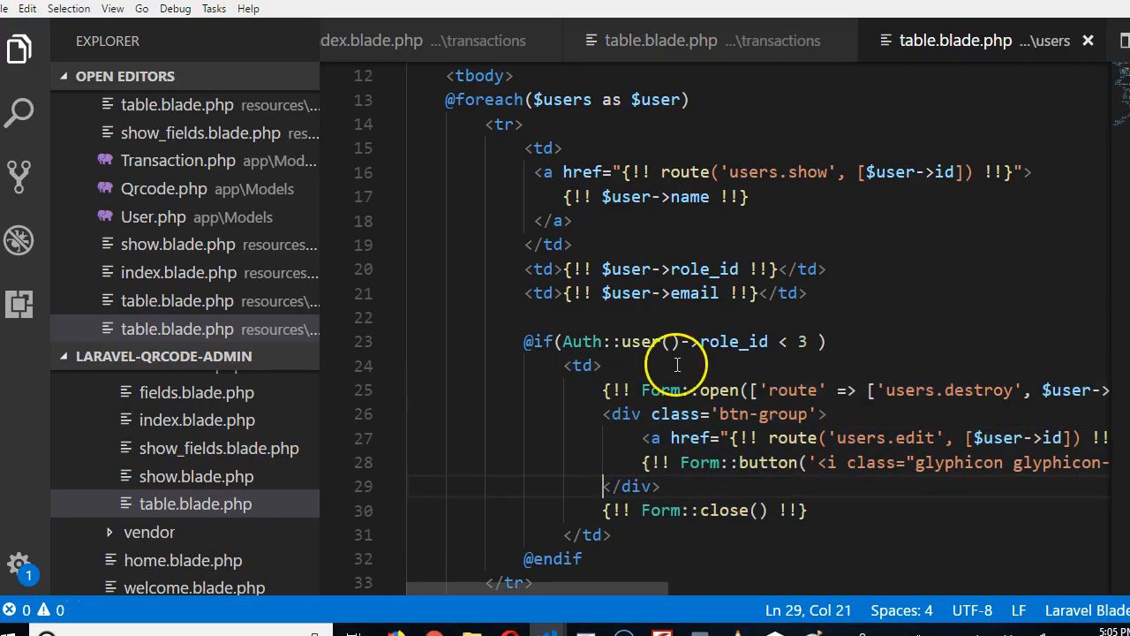
mouse_move(695, 268)
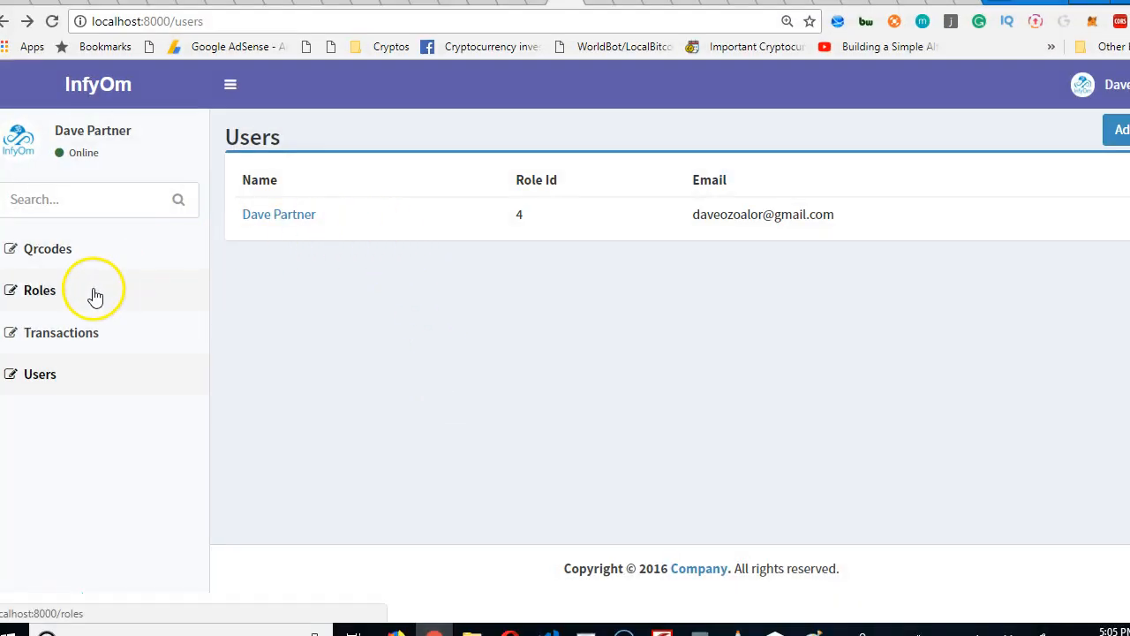
mouse_move(371, 407)
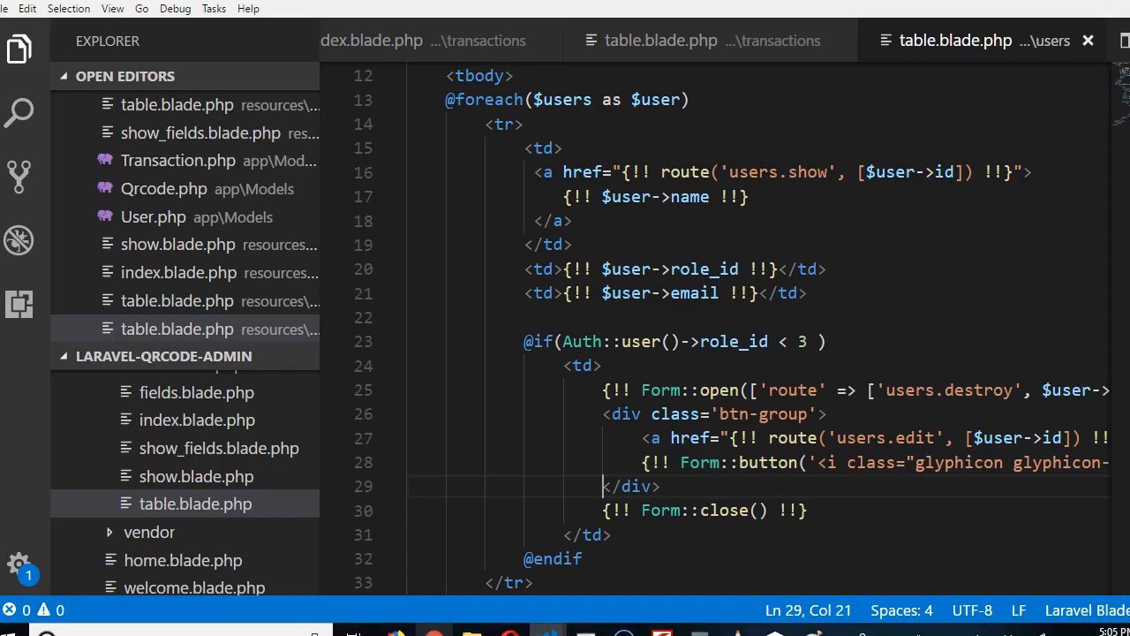
Expand the app Models folder listing Qrcode, Role and Transaction models.
click(141, 434)
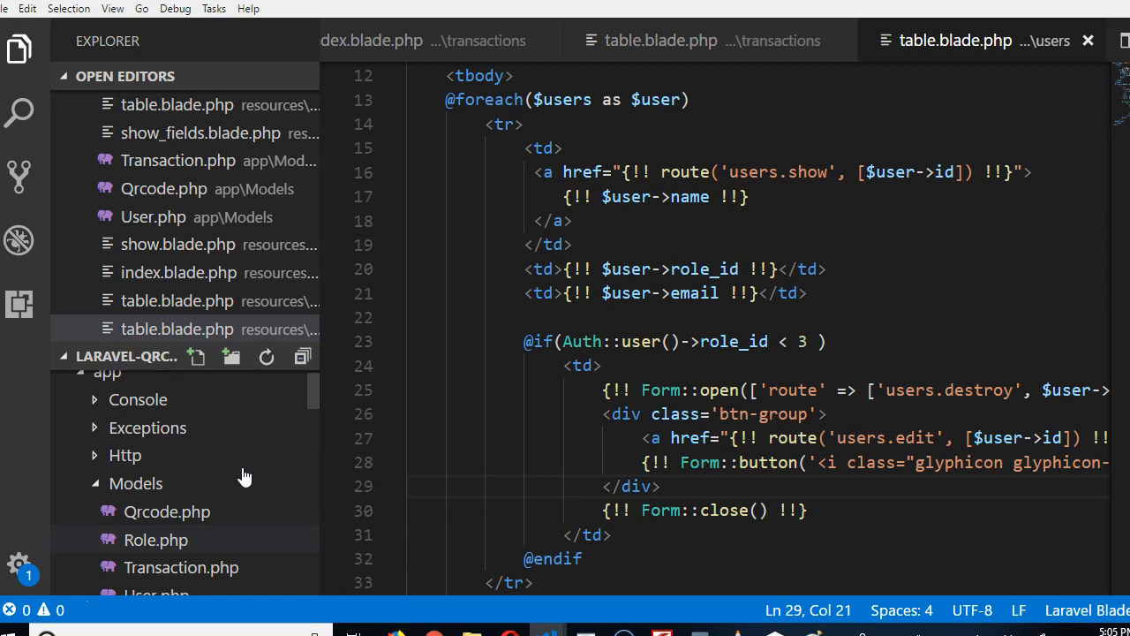
Copy the user() belongsTo function from Transaction.php into the User model.
click(181, 504)
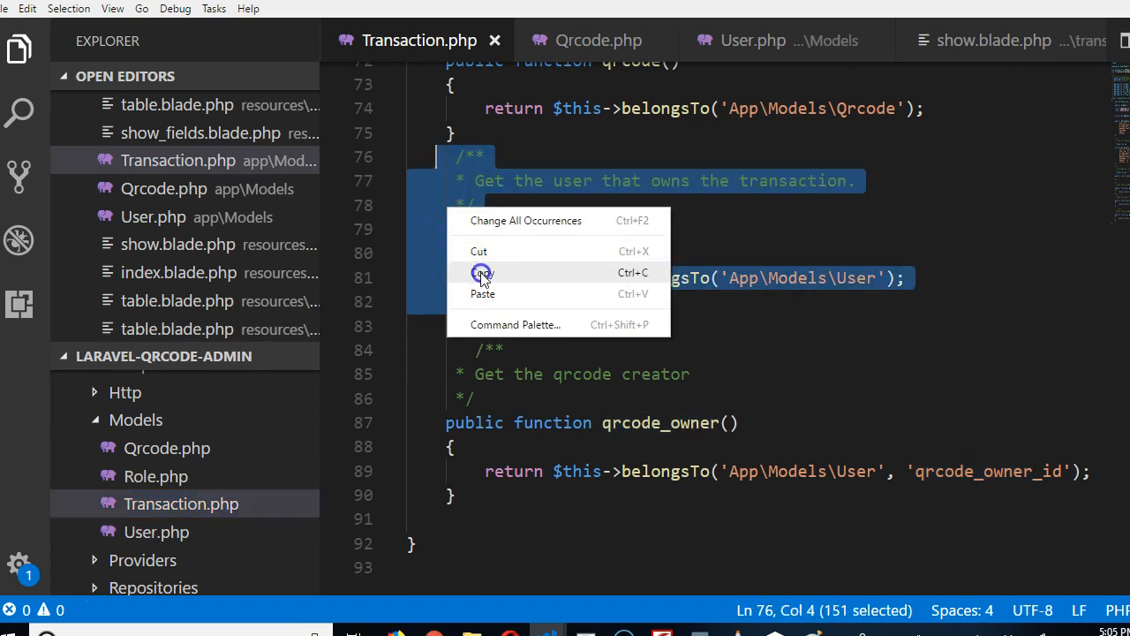
click(482, 272)
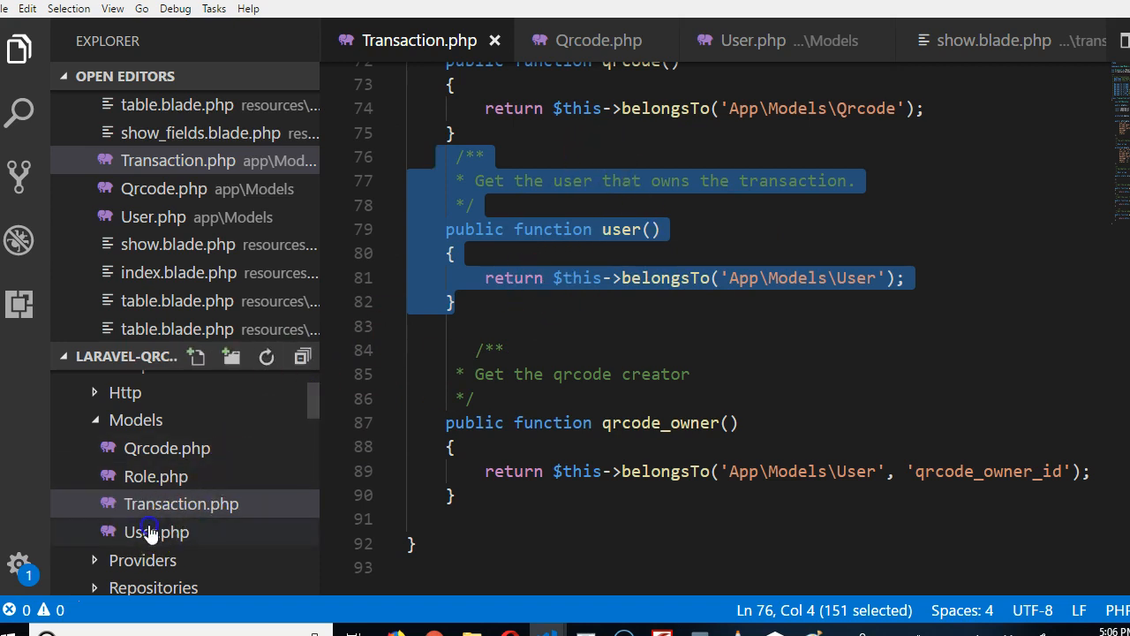
click(156, 532)
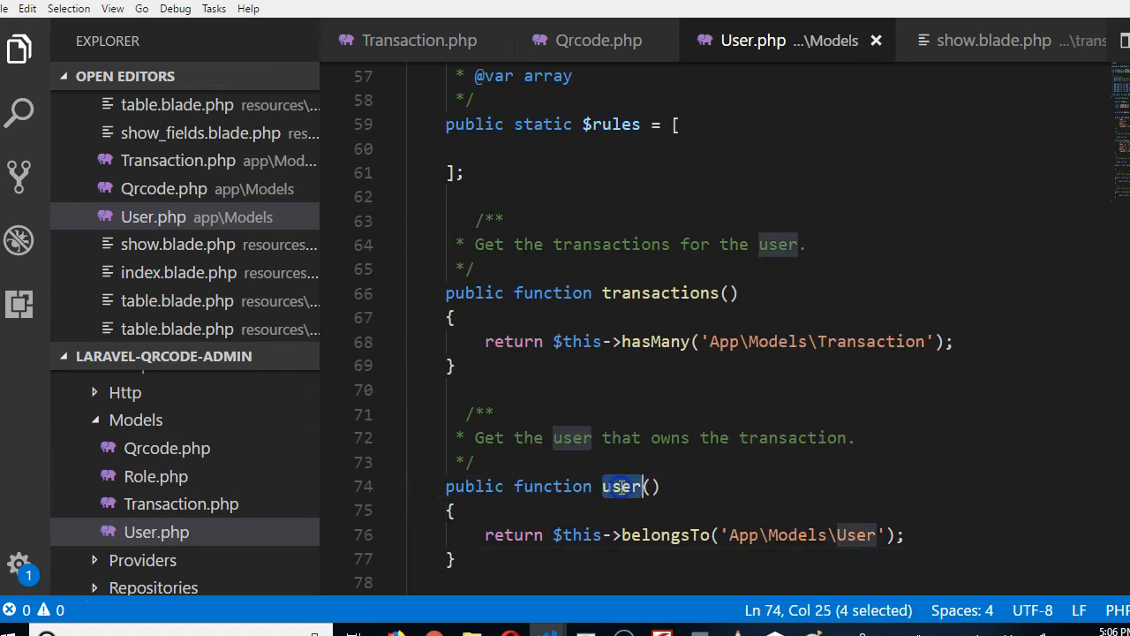
Rename the copied function to role() belonging to App\Models\Role, fix its comment, and save.
text(role)
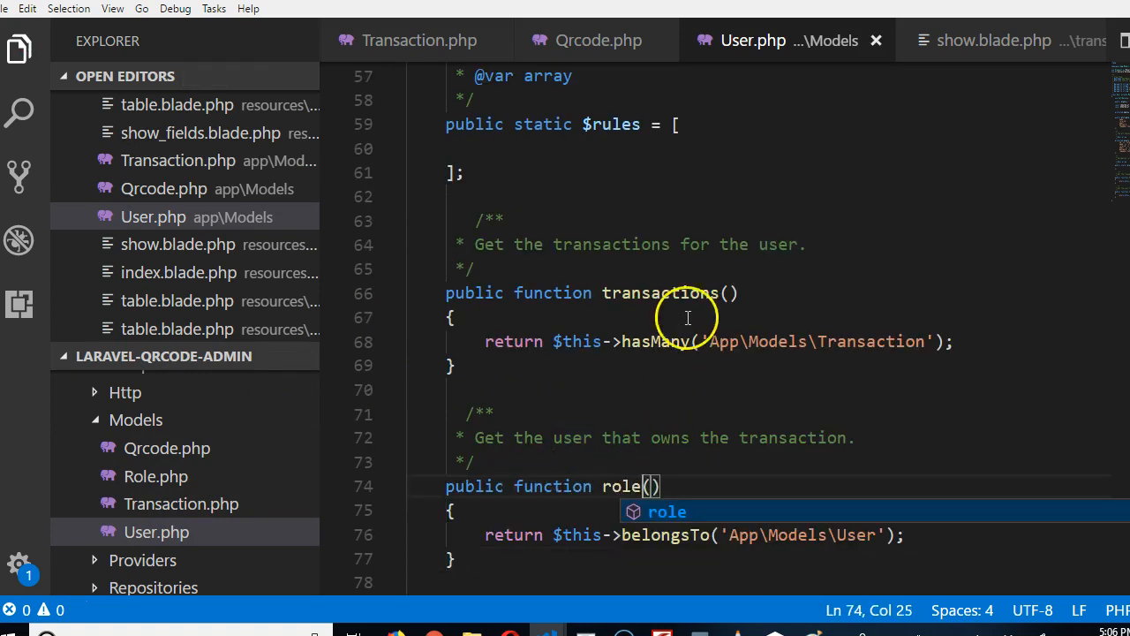
click(671, 292)
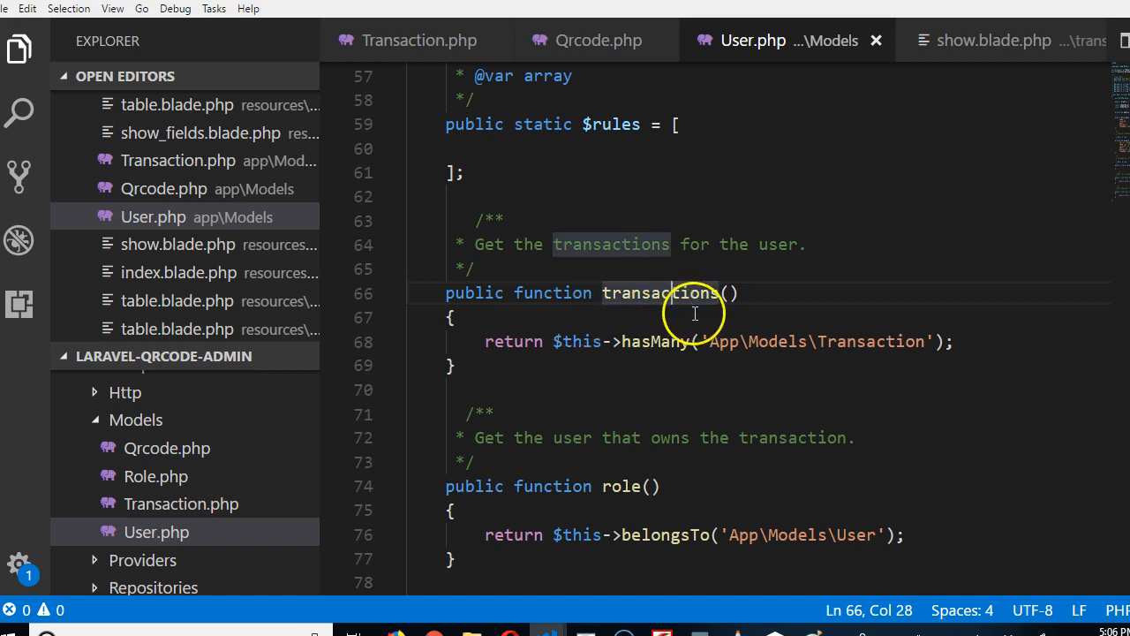
mouse_move(684, 308)
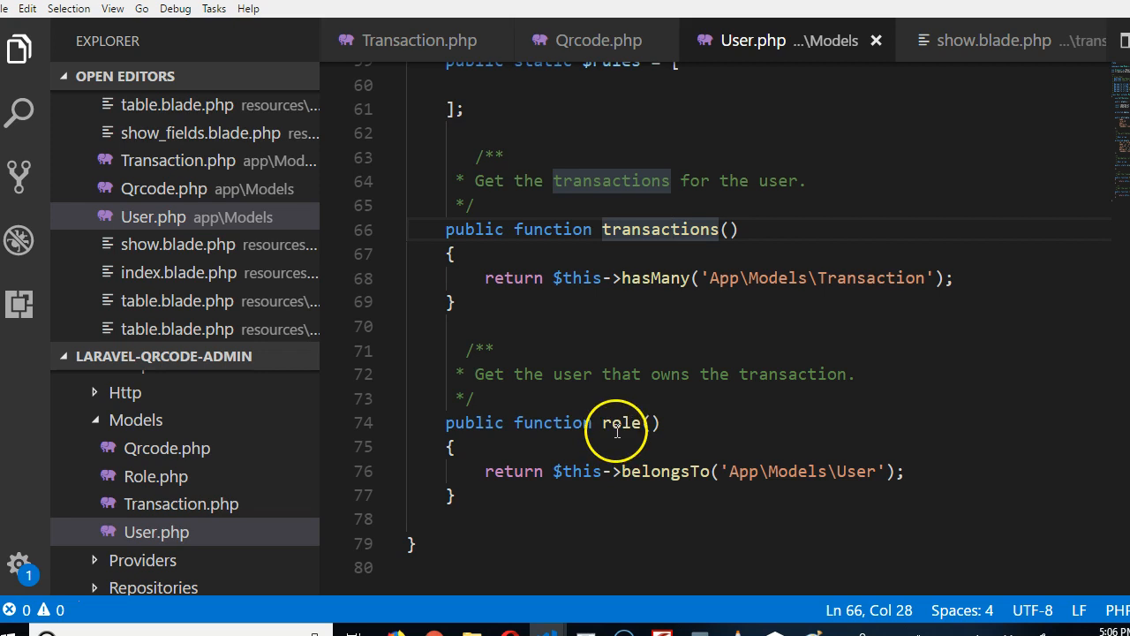
mouse_move(565, 382)
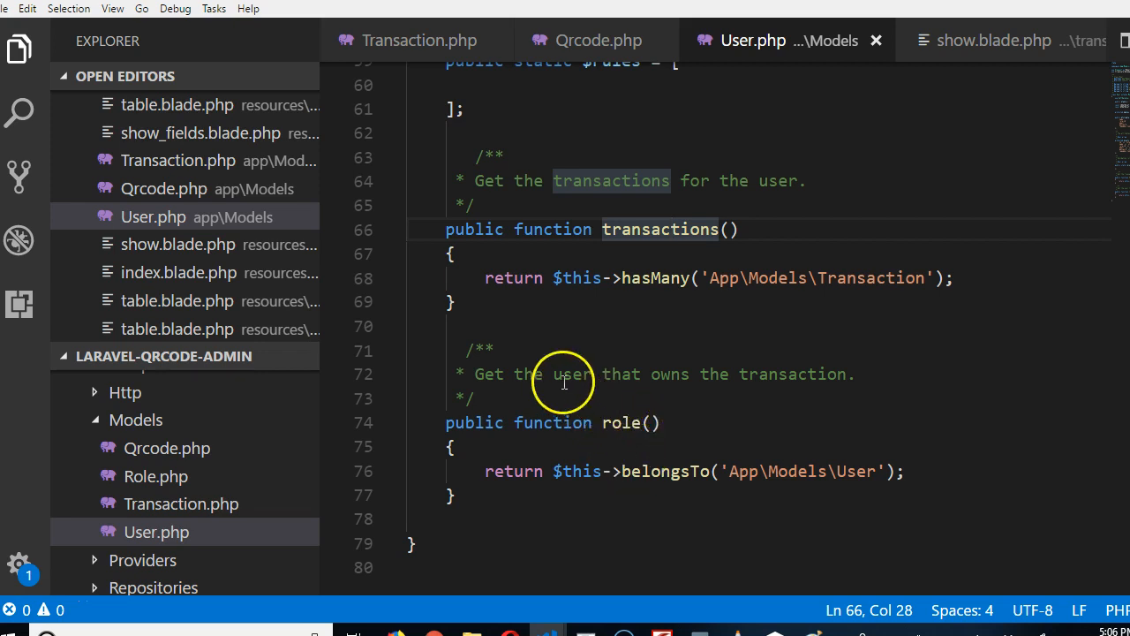
double_click(574, 373)
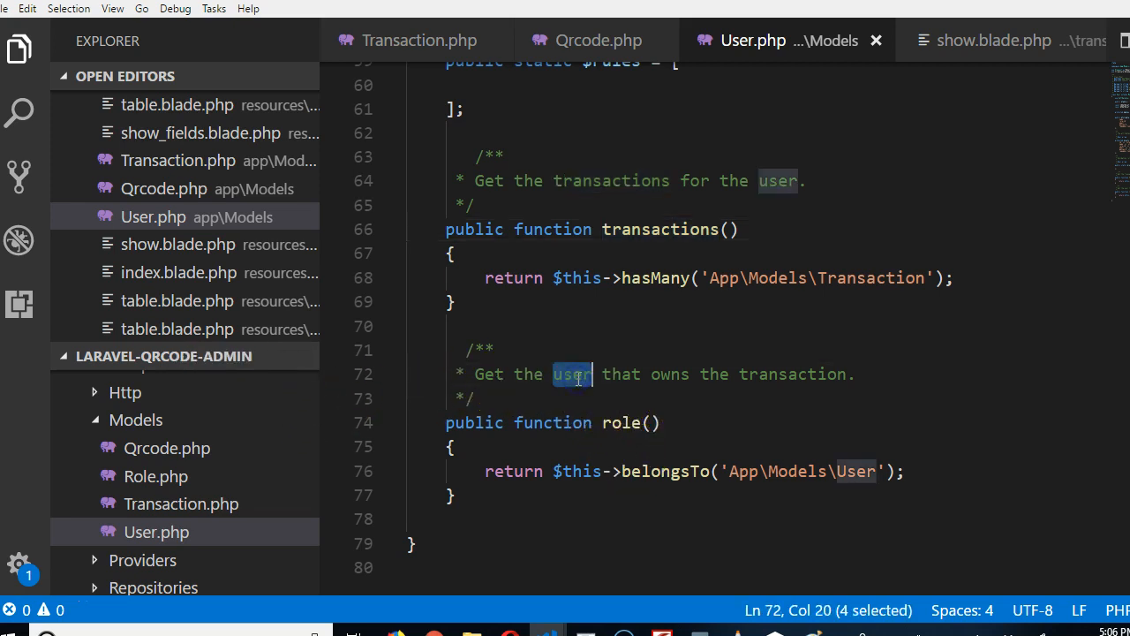
text(role)
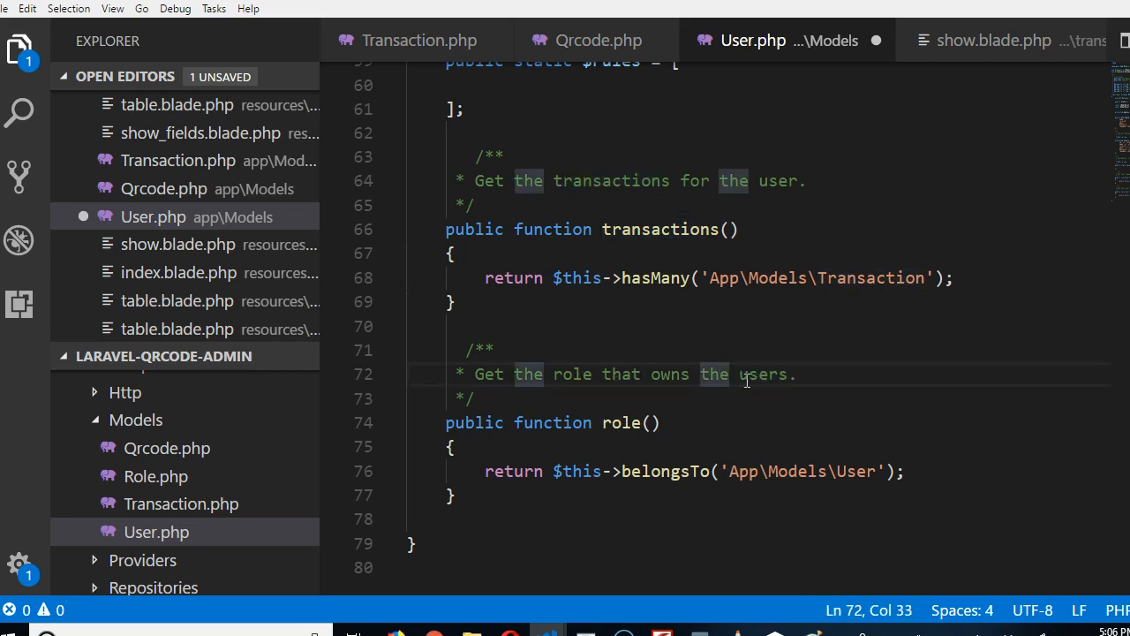
text(this)
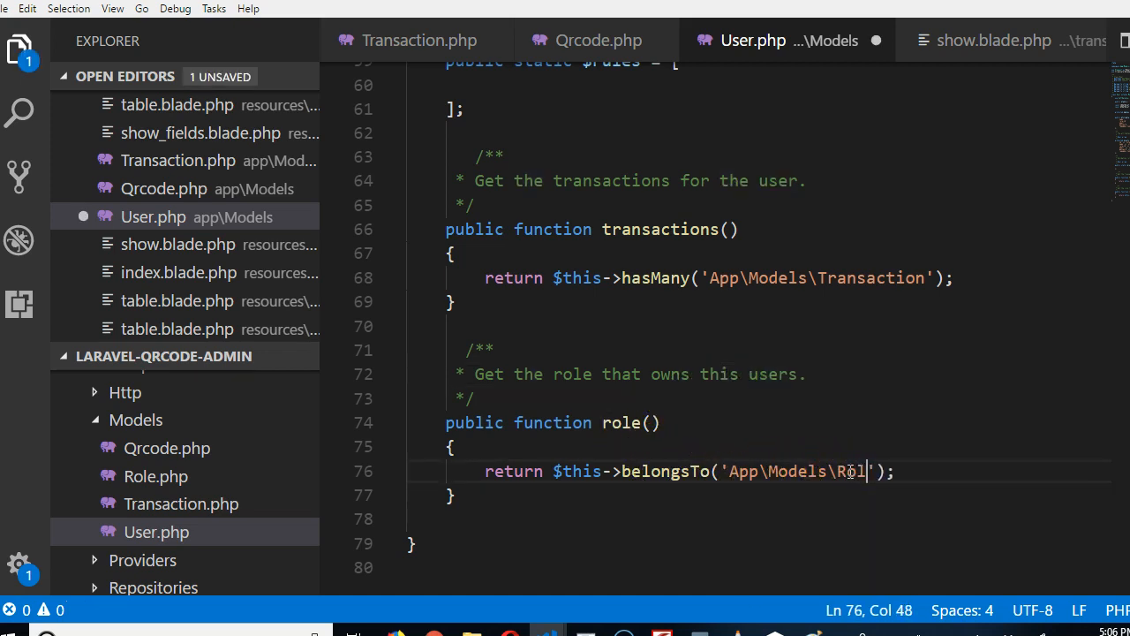
text(e)
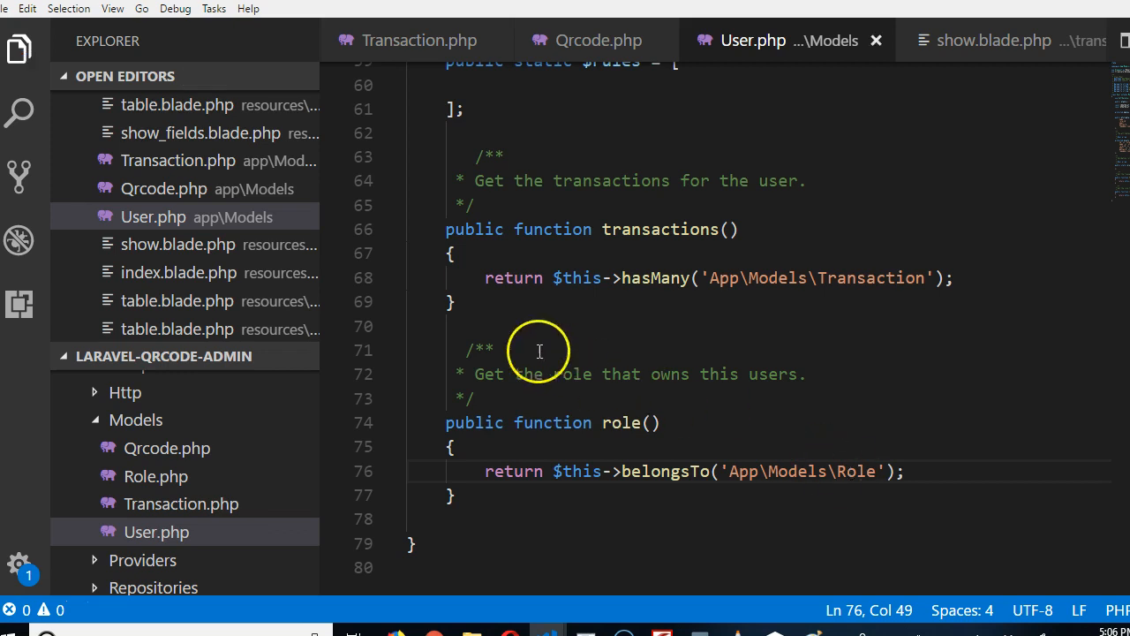
mouse_move(486, 316)
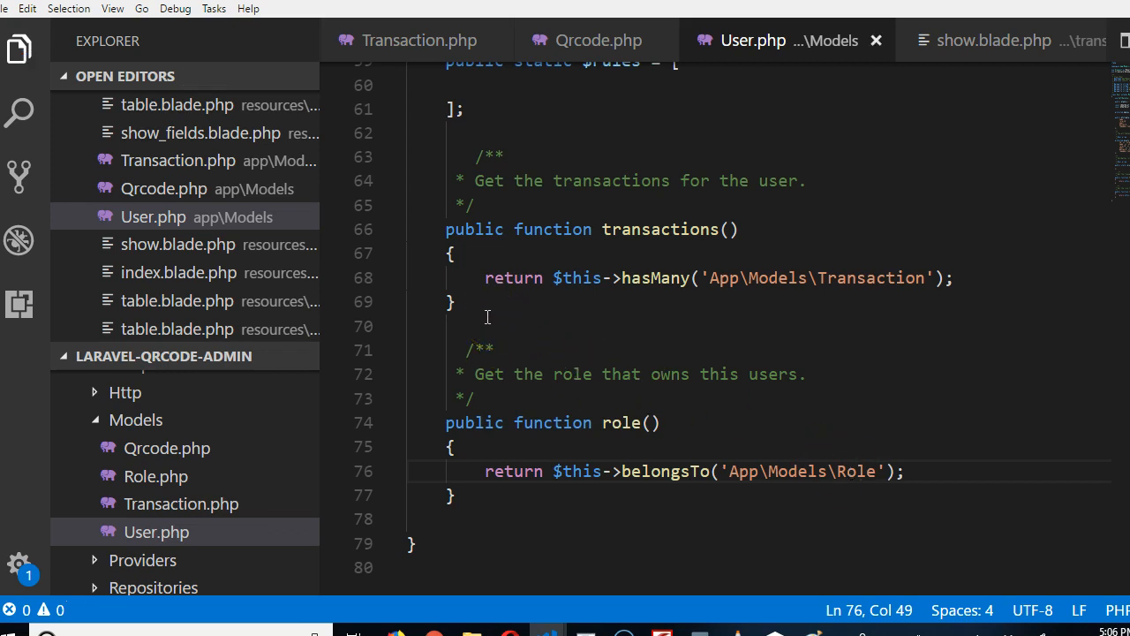
drag(439, 156, 450, 302)
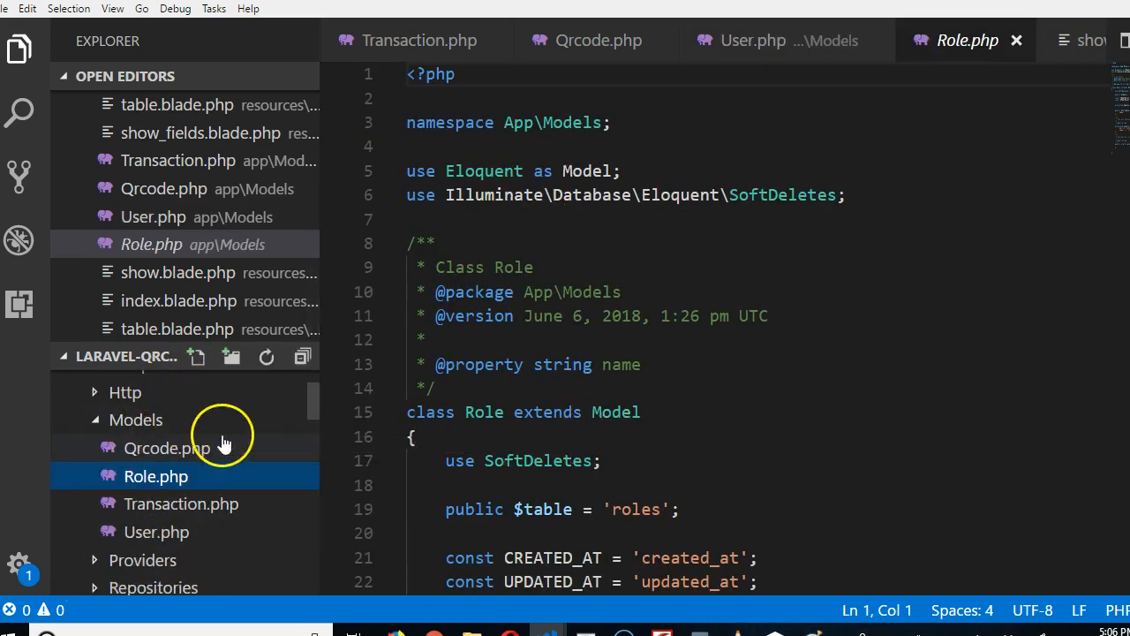
Rename transactions() to users() with hasMany App\Models\User, then close the Qrcode and transactions show tabs.
scroll(down, 3)
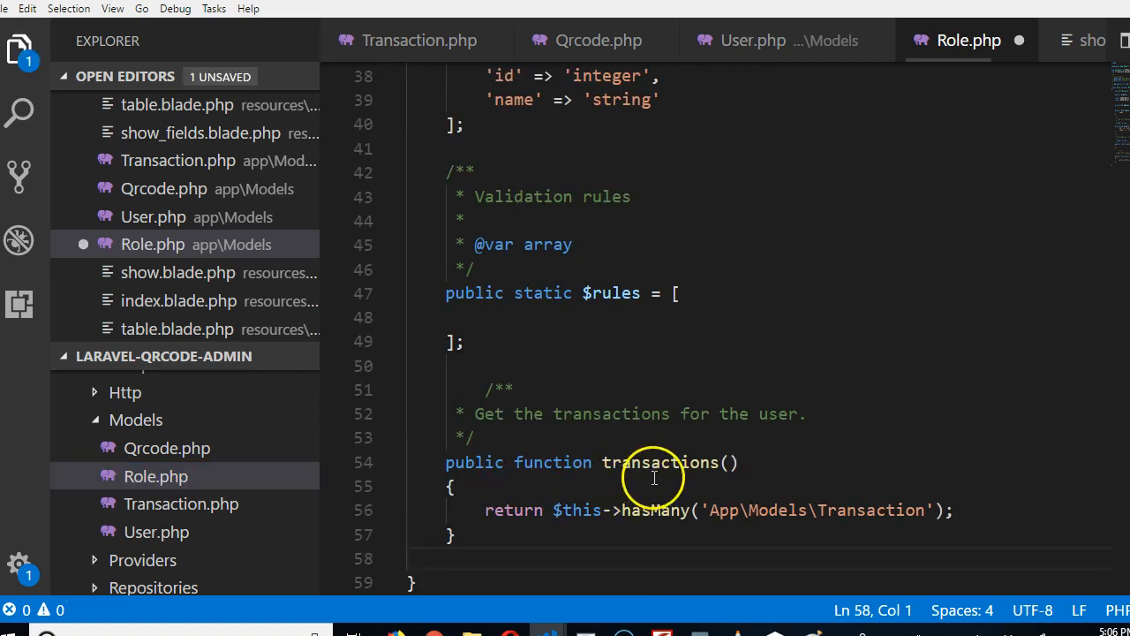
text(users)
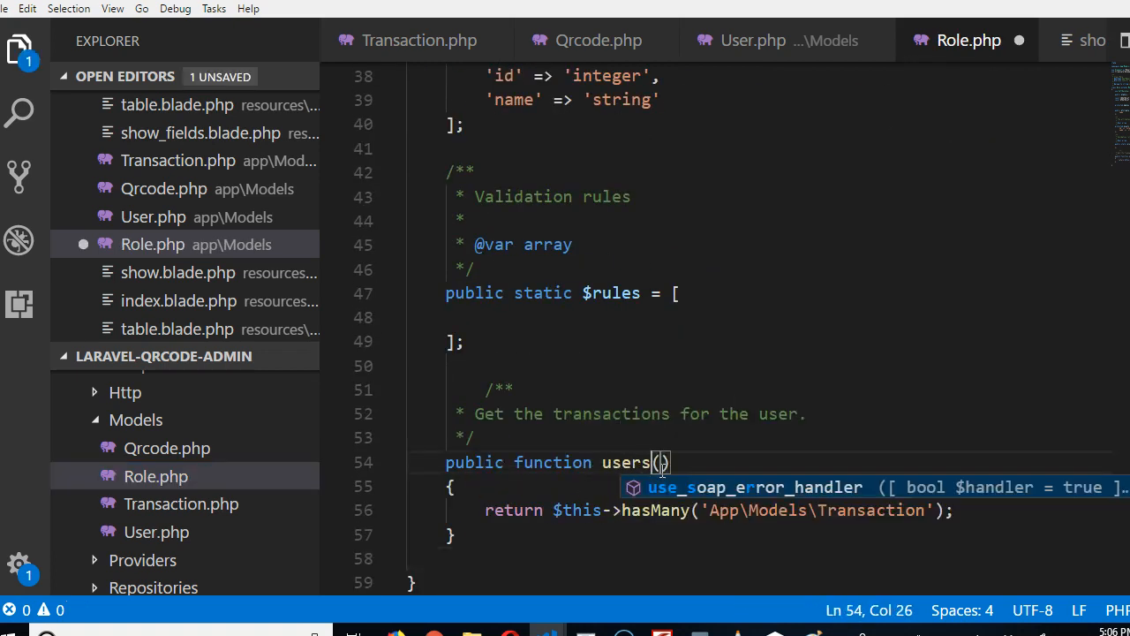
double_click(611, 413)
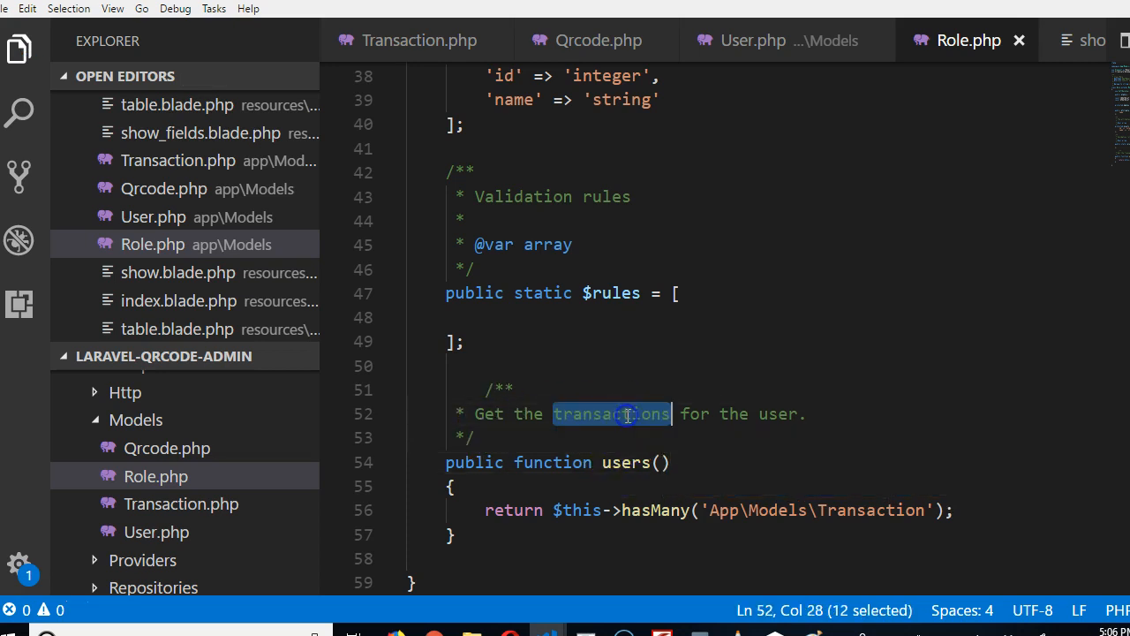
text(users)
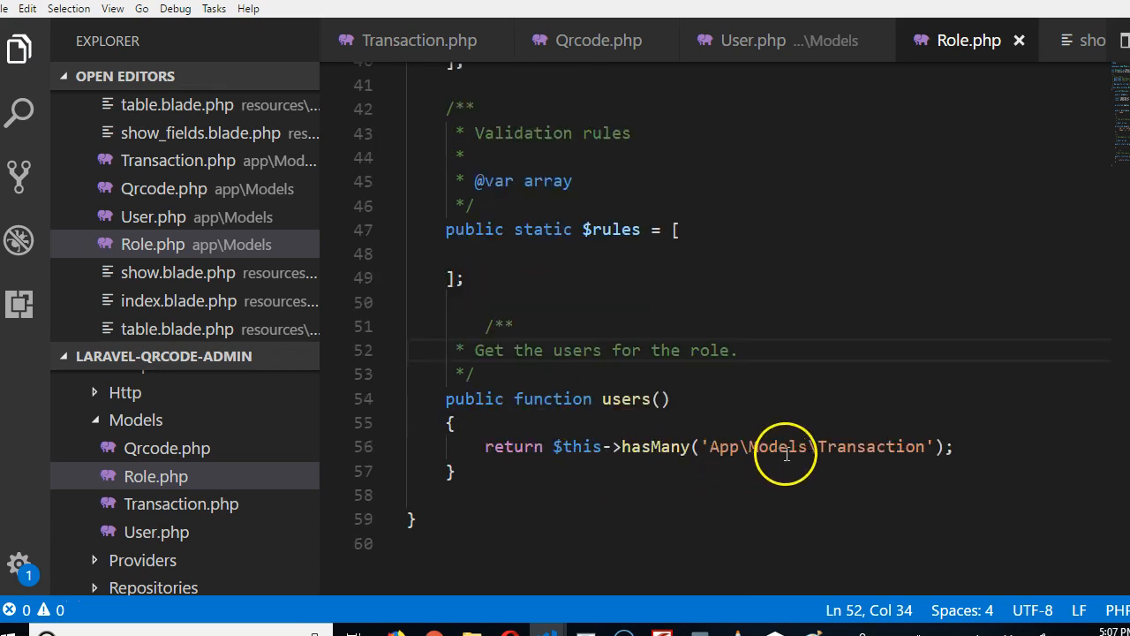
text(User)
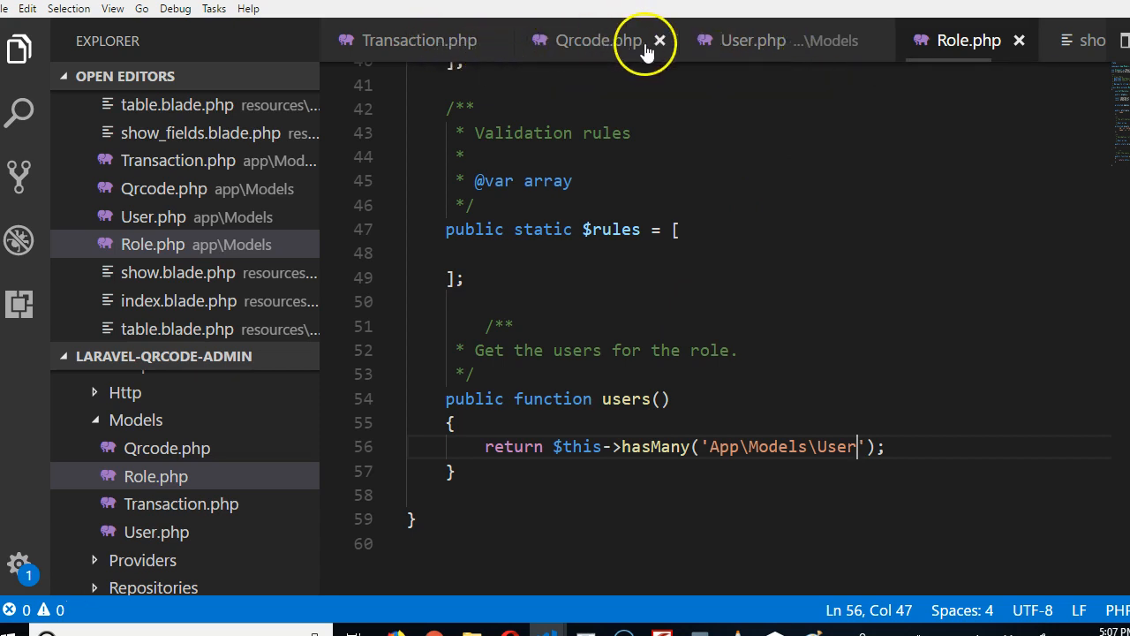
click(658, 41)
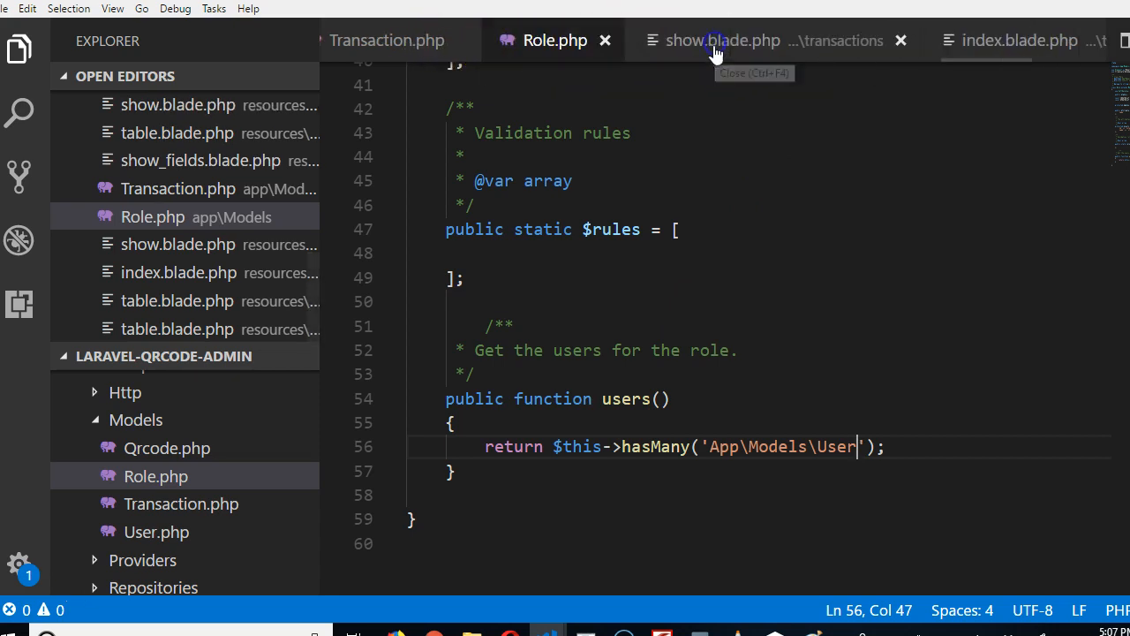
click(605, 41)
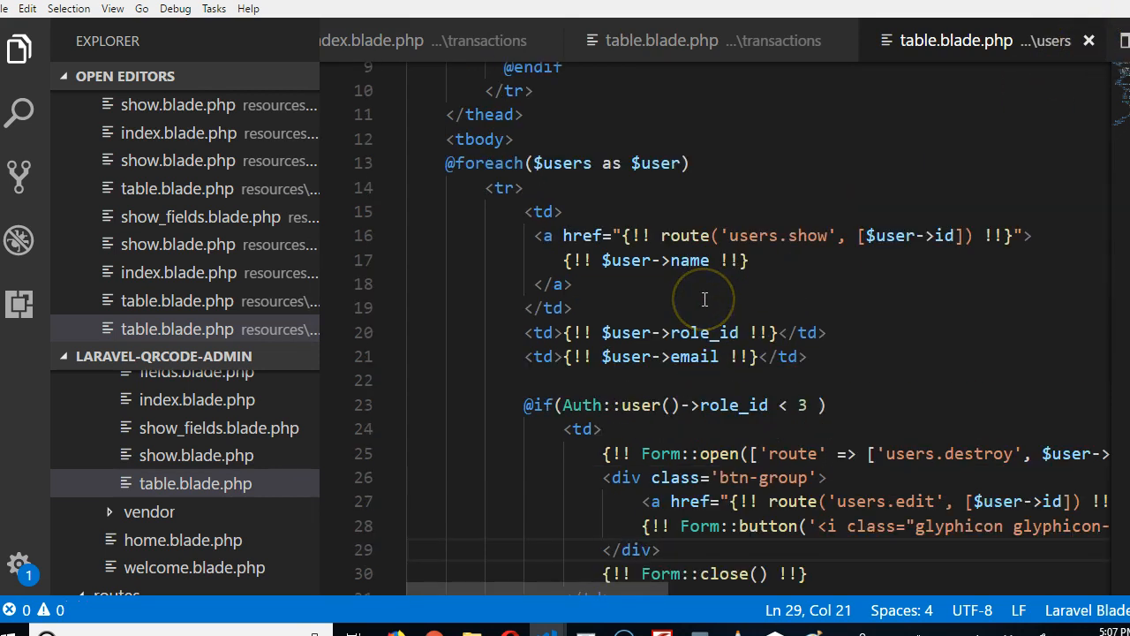
mouse_move(740, 333)
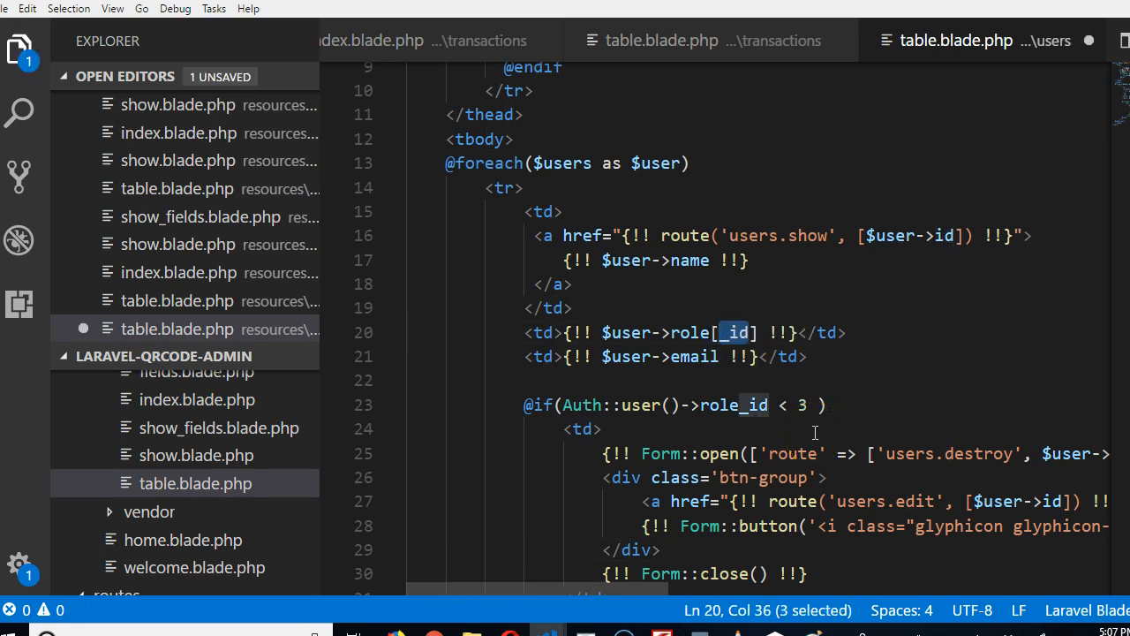
Replace $user->role_id with $user->role['name'] in the users table.blade.php view.
text(name')
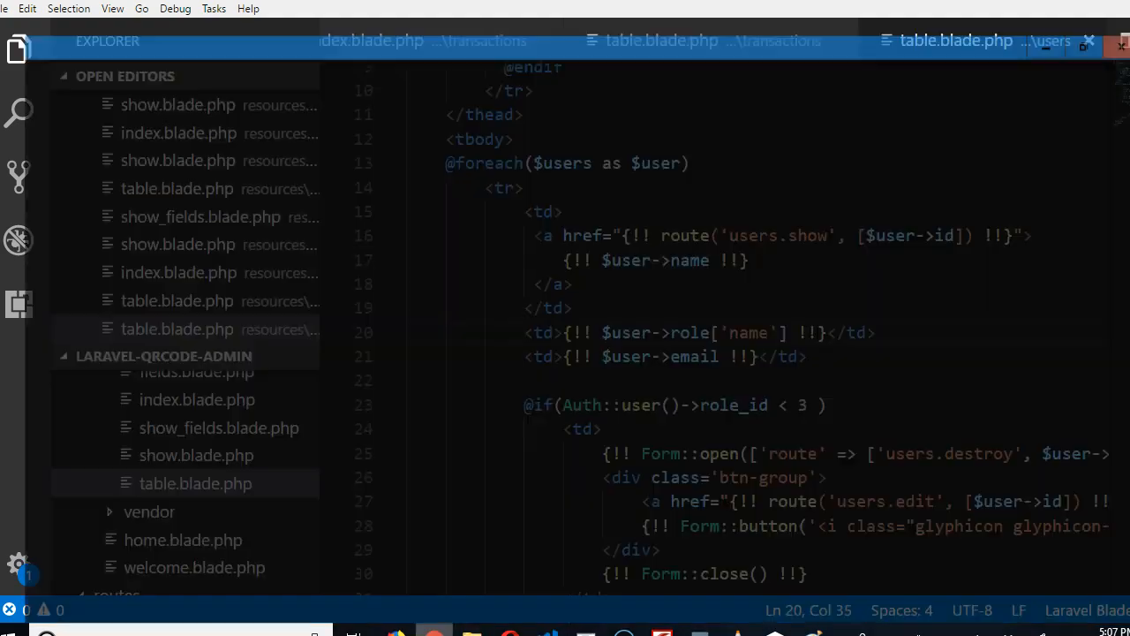
right_click(507, 256)
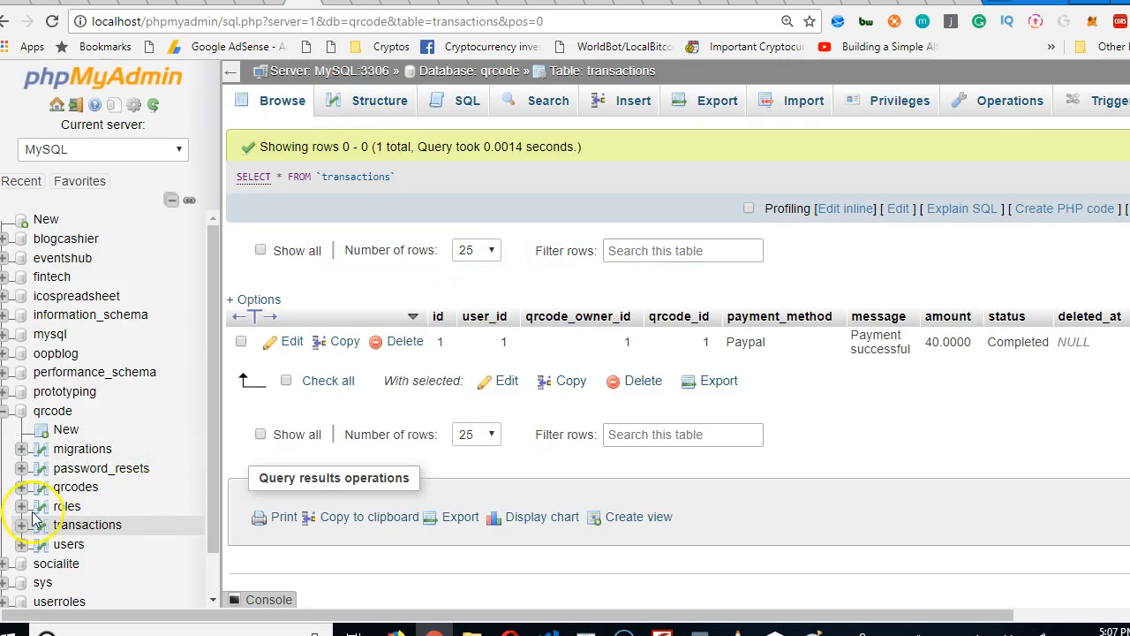
Check the phpMyAdmin tables, then view the refreshed localhost:8000/users list showing 'Buyers'.
click(67, 506)
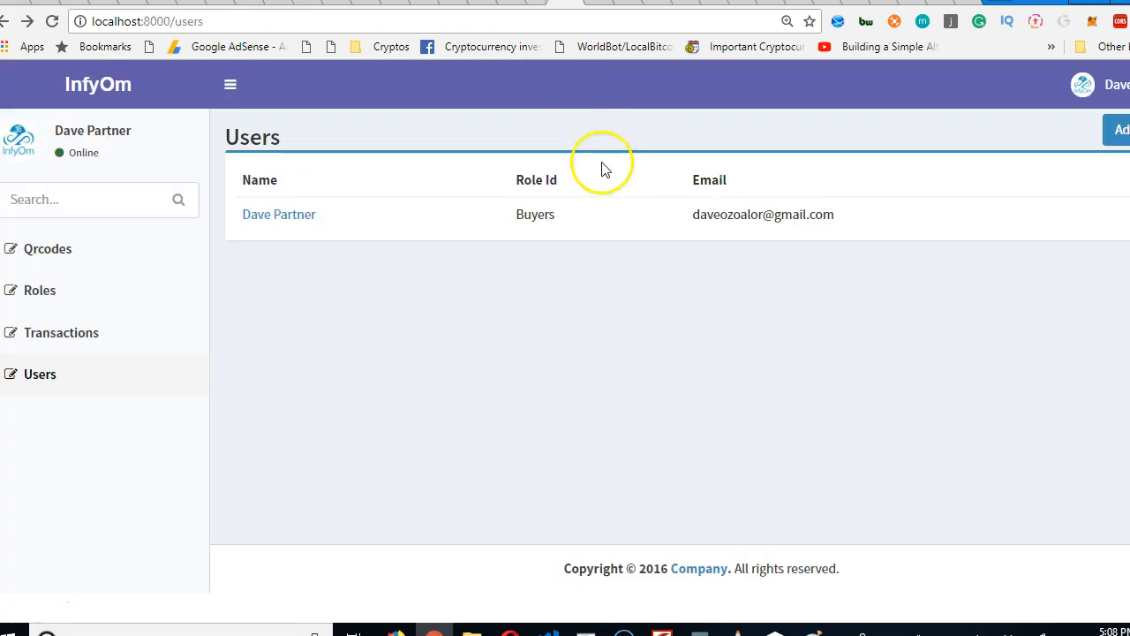
mouse_move(691, 293)
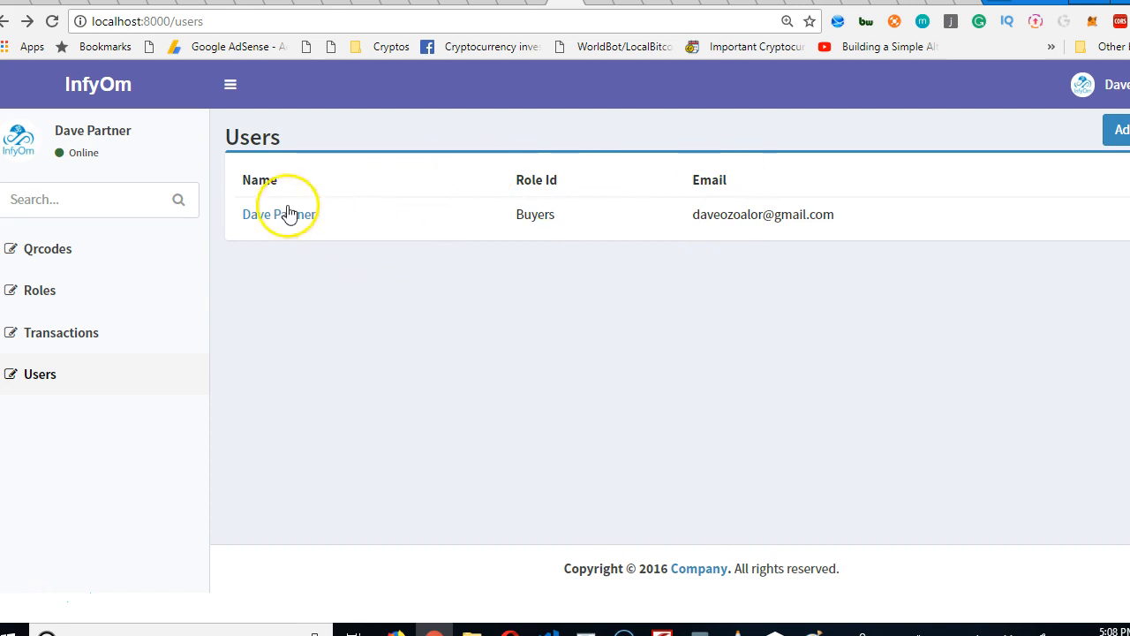
mouse_move(548, 183)
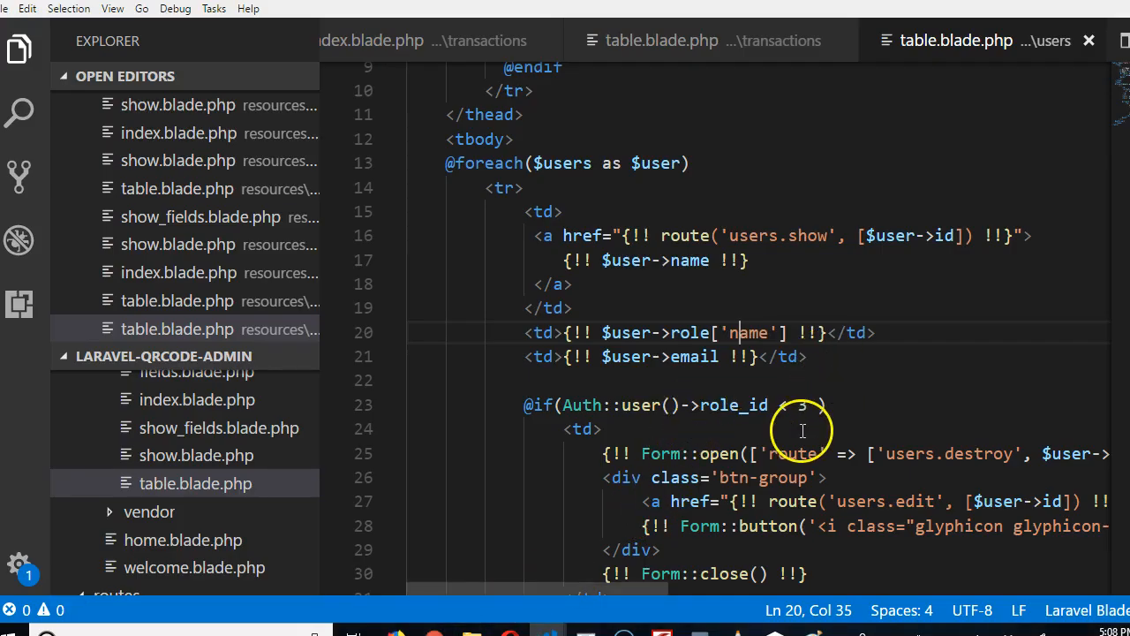
Change the 'Role Id' column heading in table.blade.php to 'User level'.
scroll(up, 3)
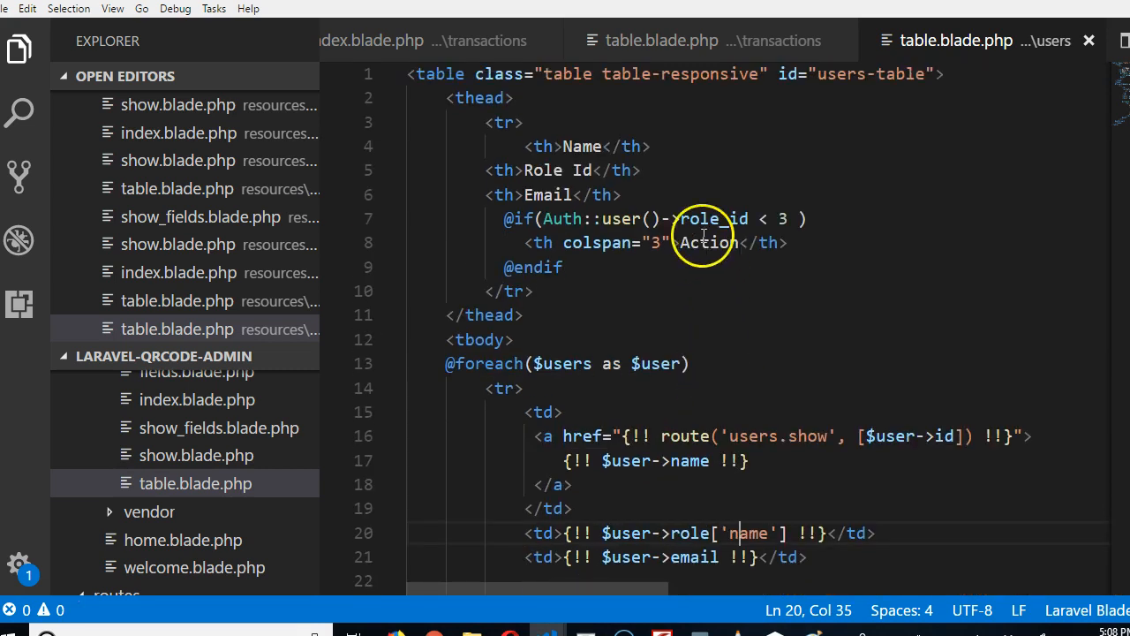
double_click(583, 170)
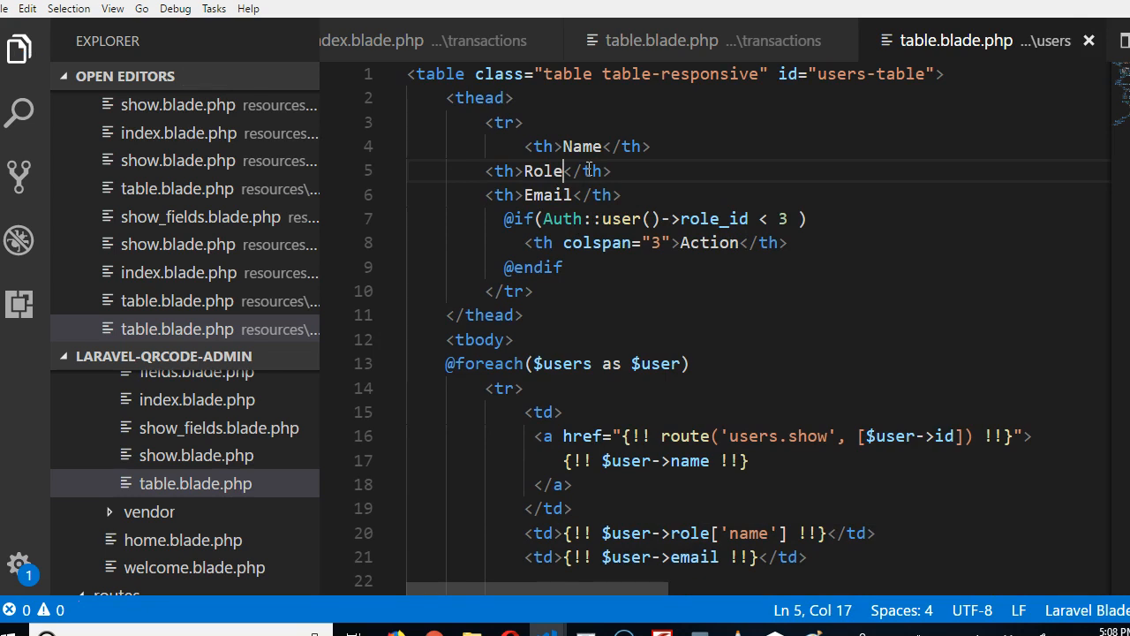
text(User)
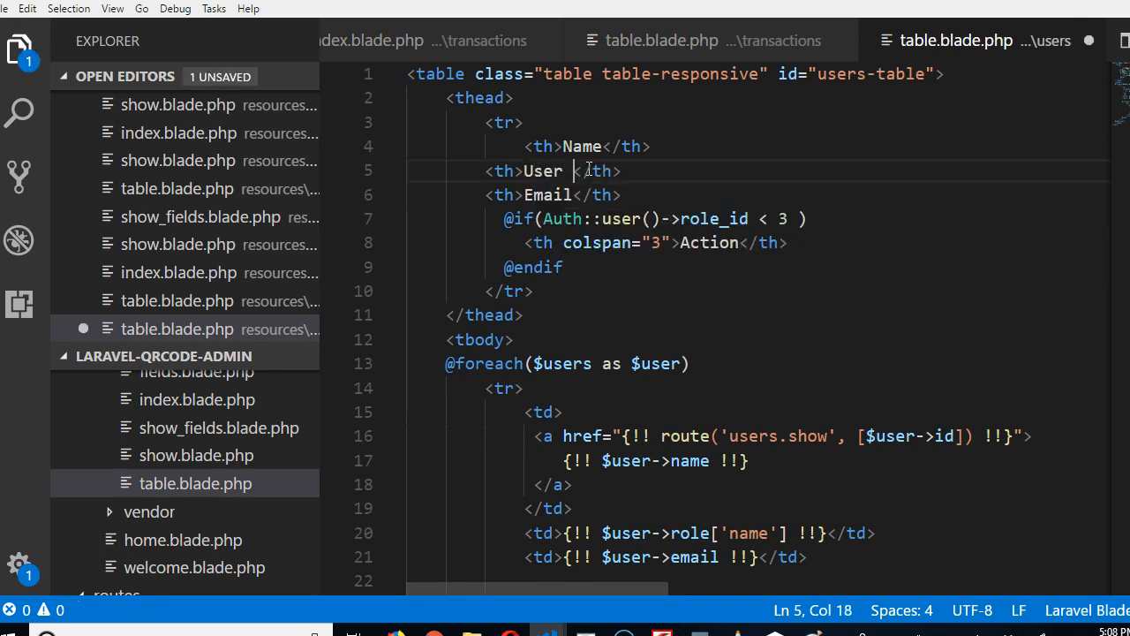
text(level)
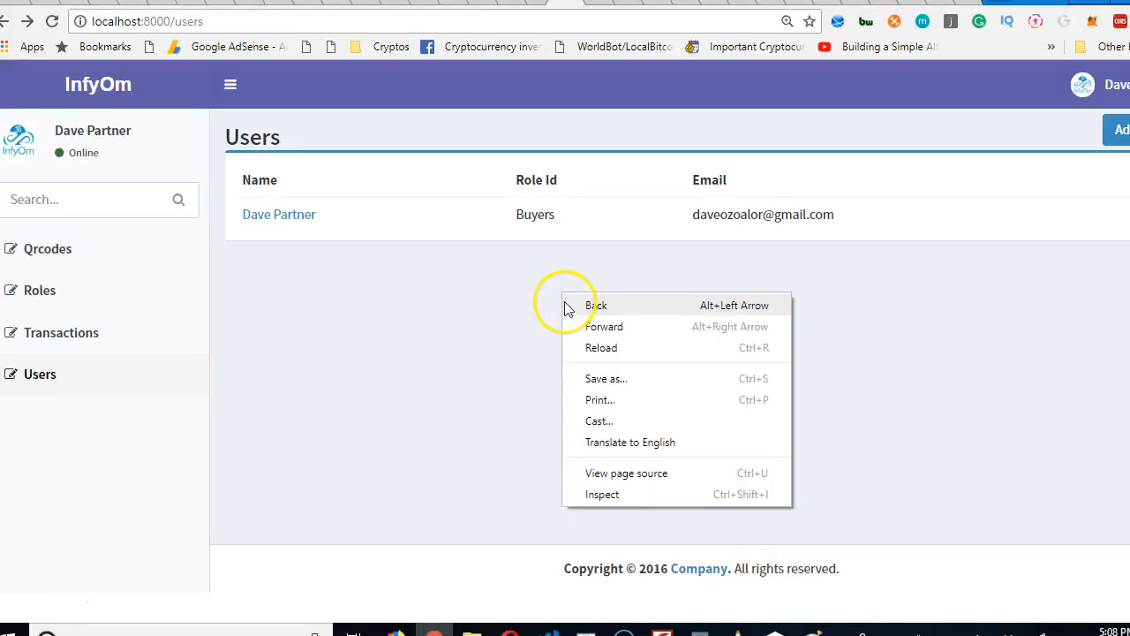
click(597, 304)
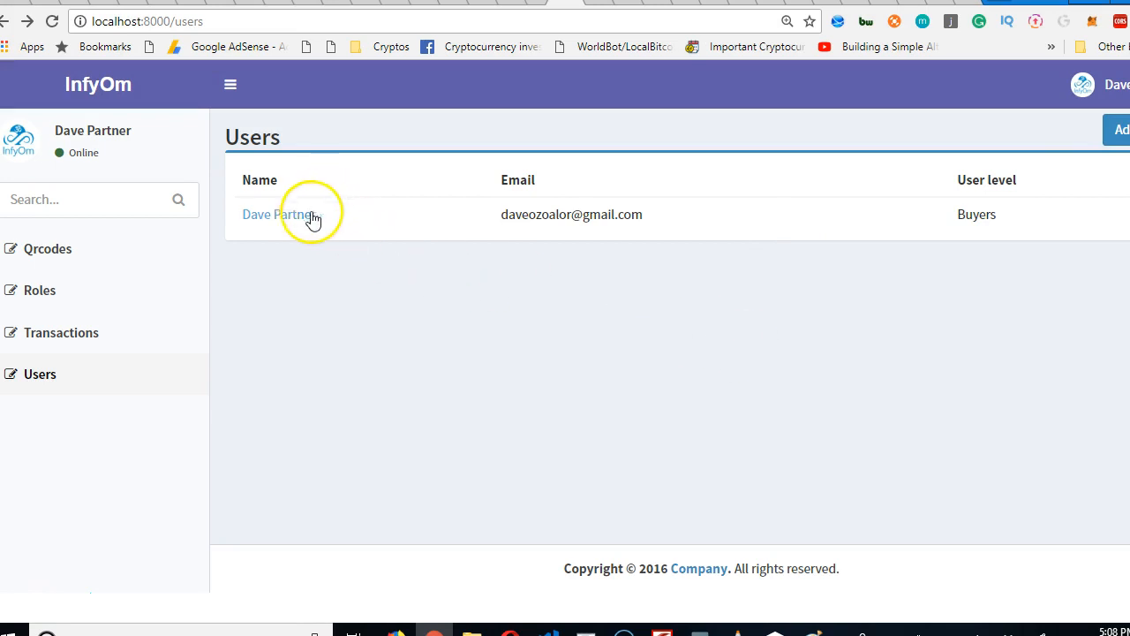
click(278, 214)
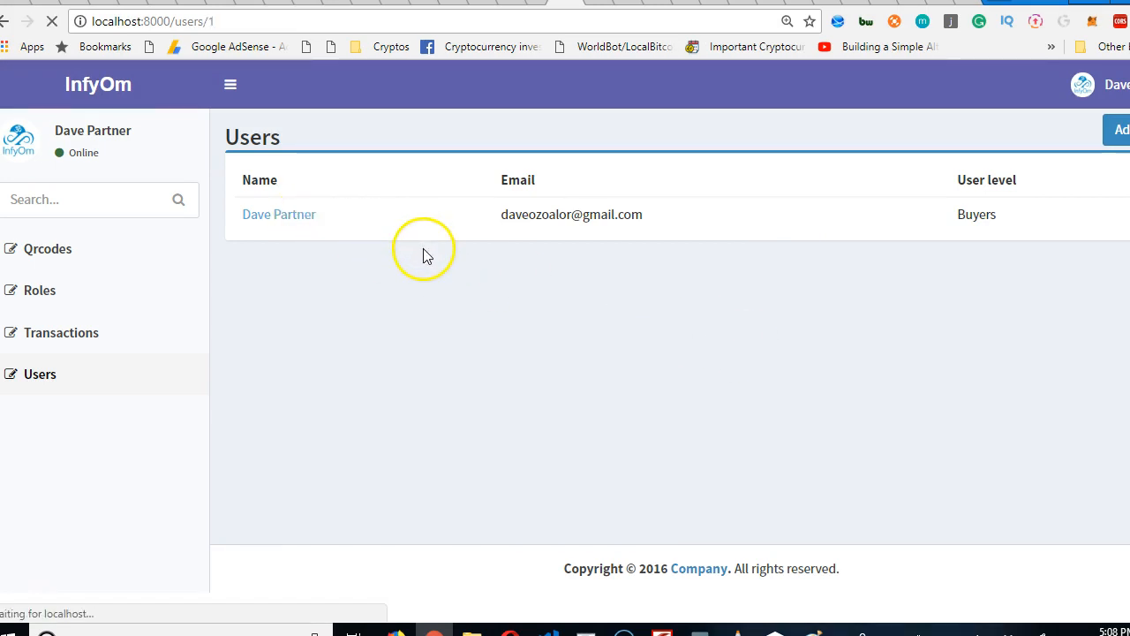
click(278, 214)
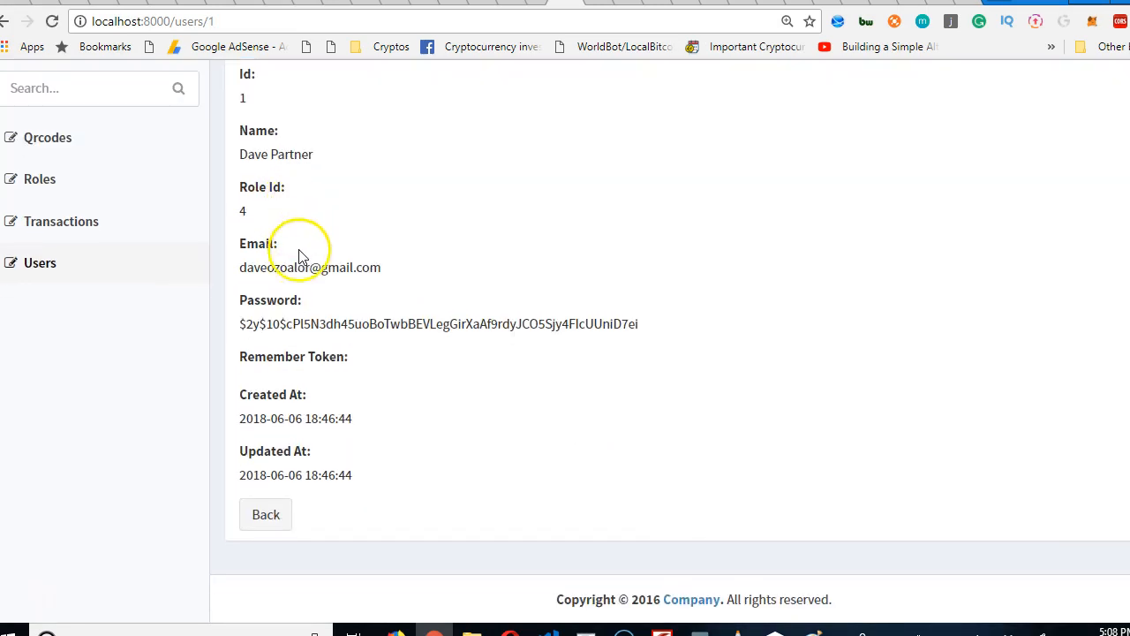